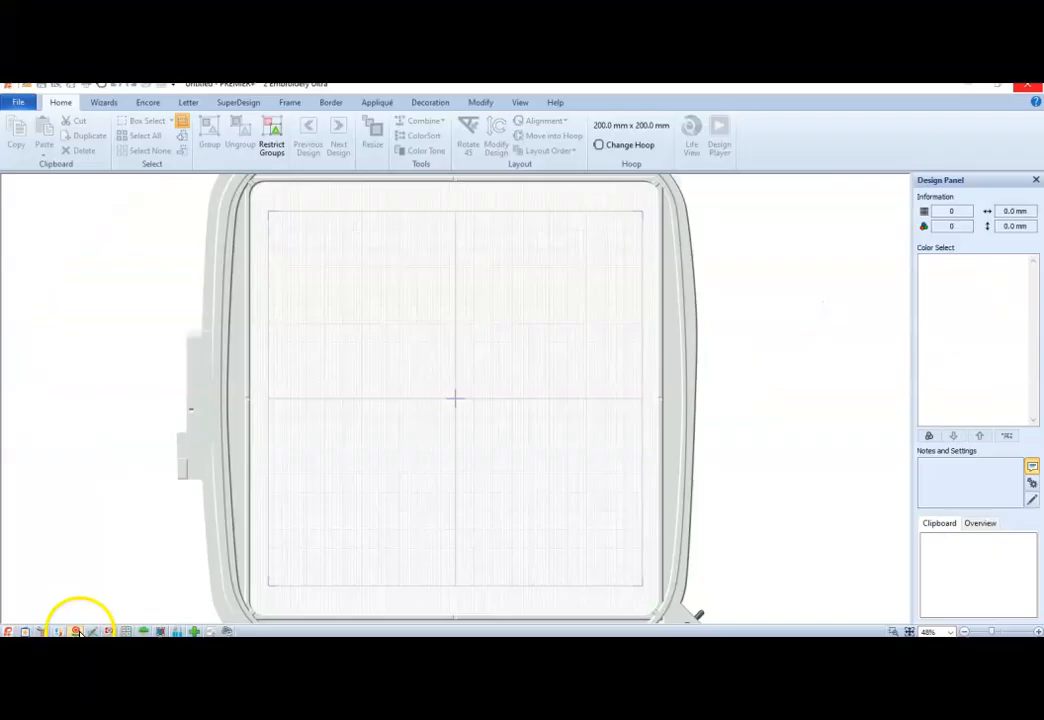
mouse_move(118, 564)
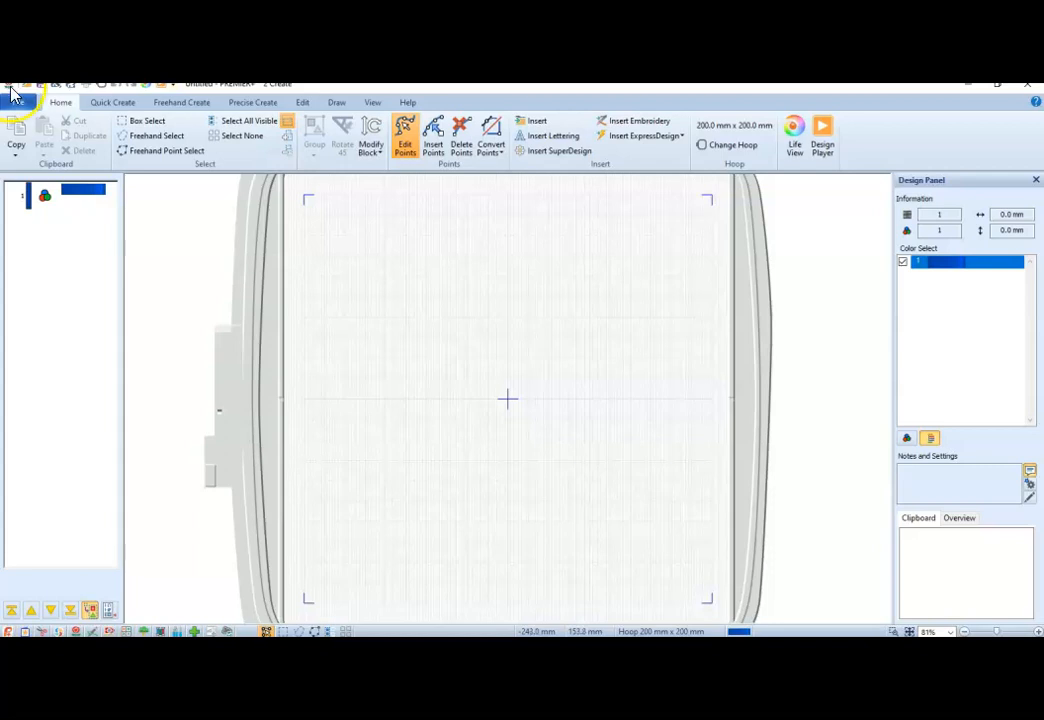
click(18, 102)
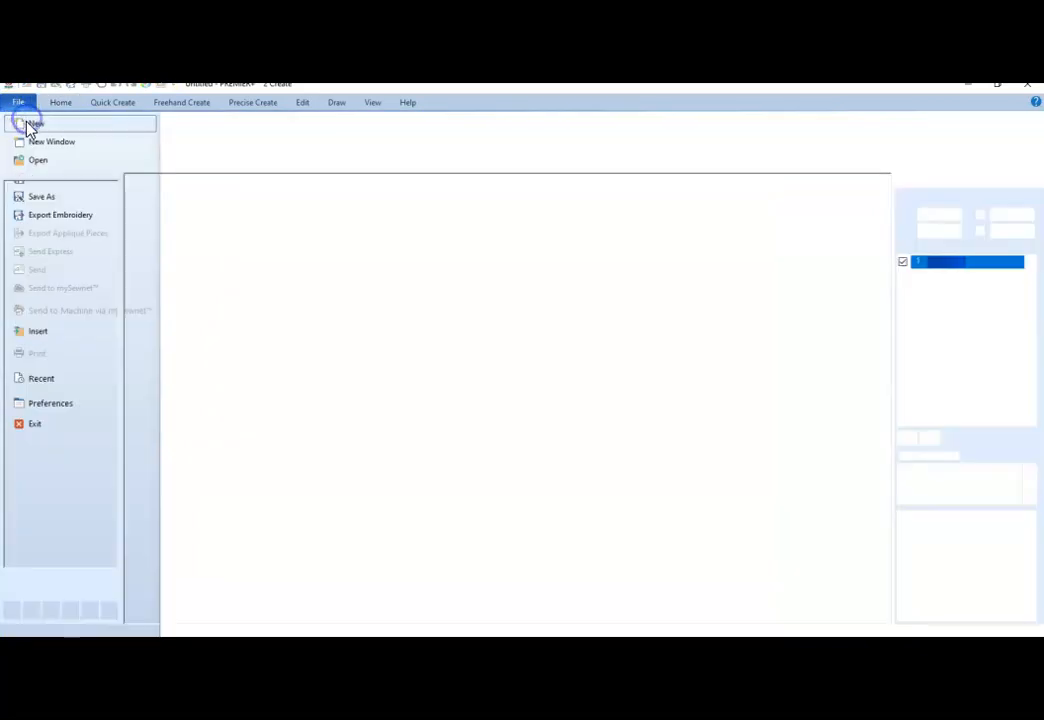
click(34, 123)
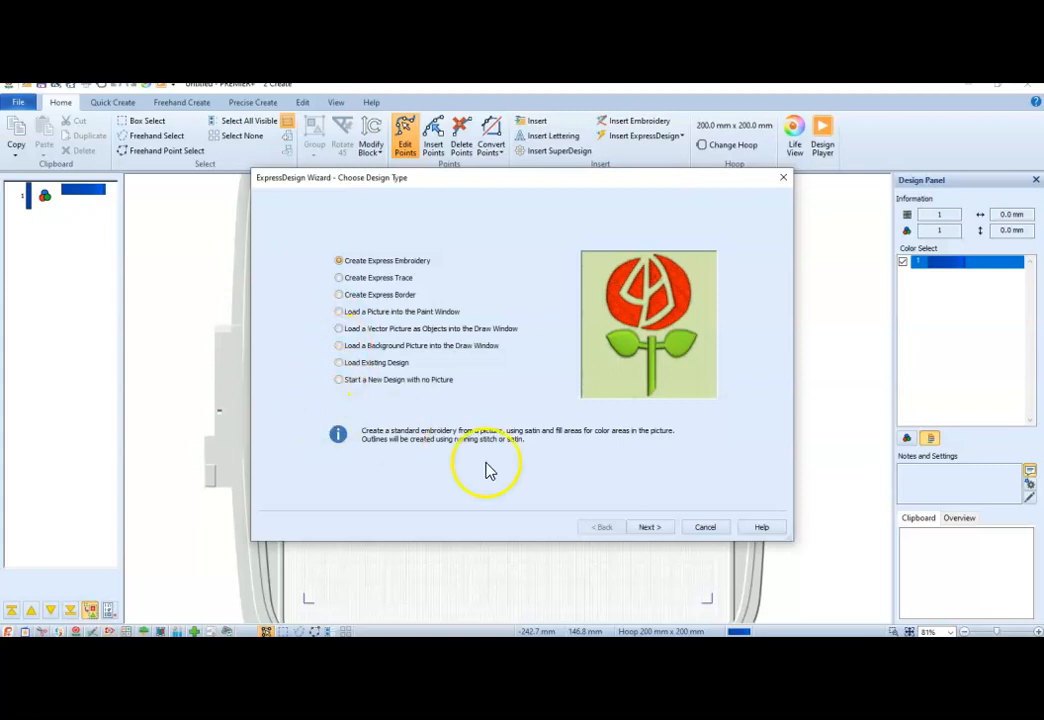
mouse_move(690, 543)
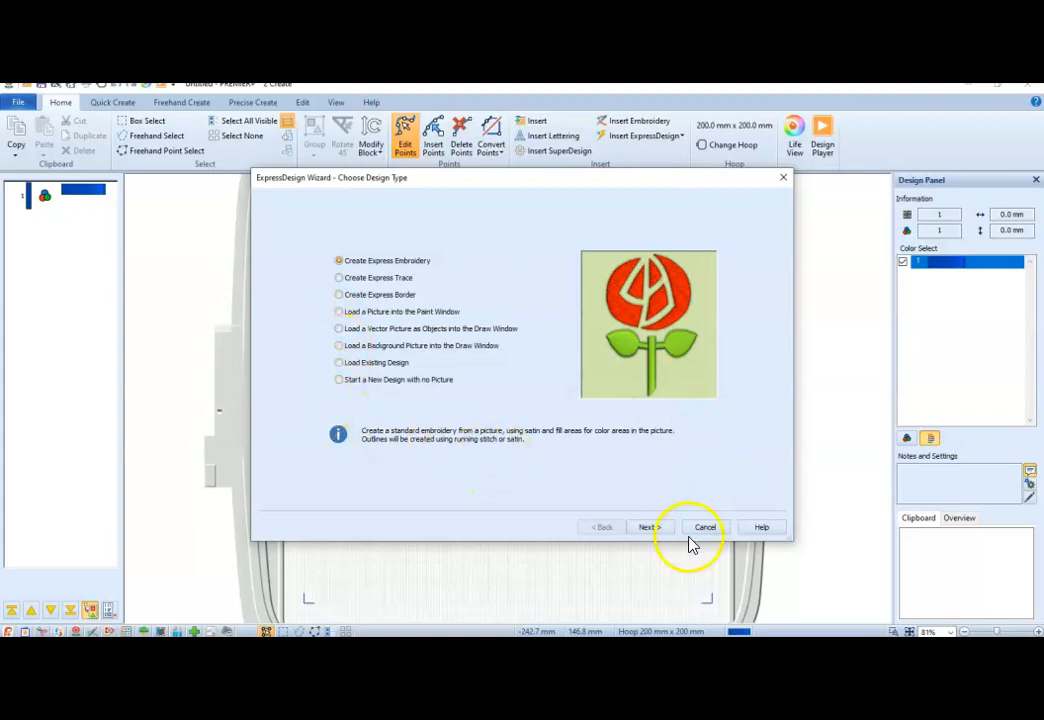
click(705, 527)
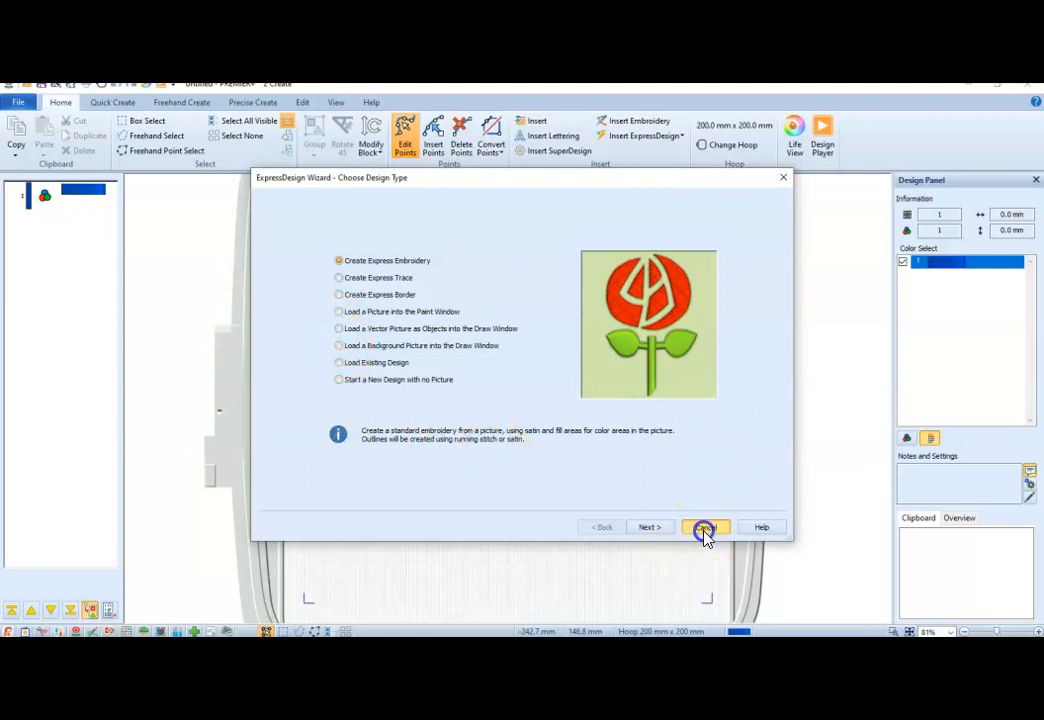
click(706, 527)
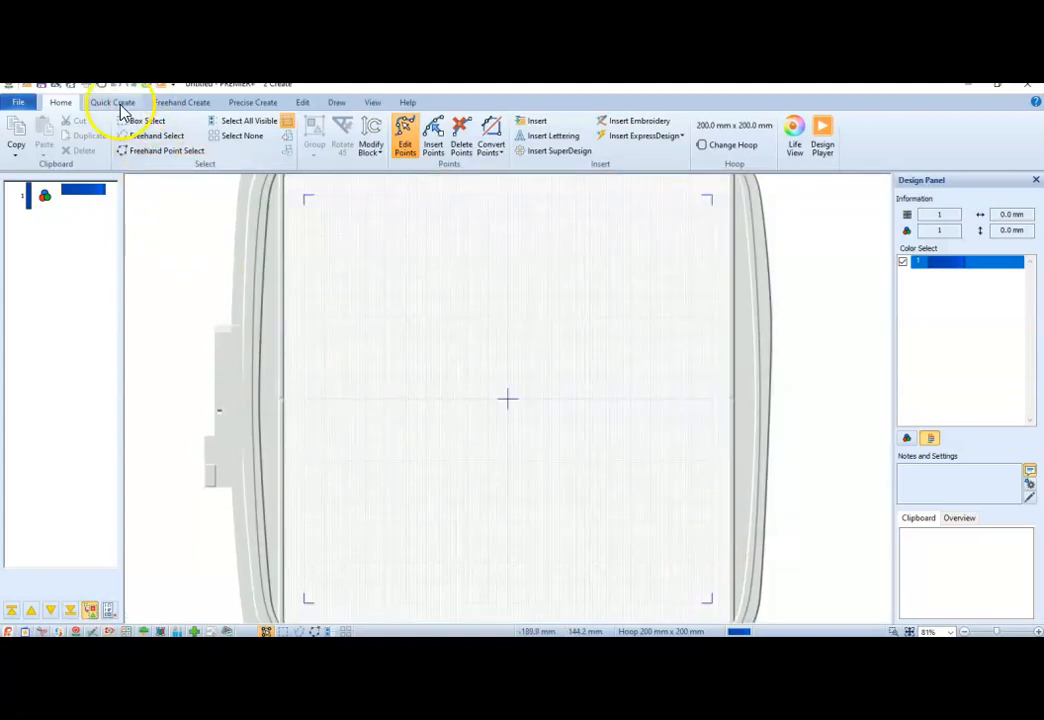
Pick the flower-like shape 75 from the Quick Create shape gallery
click(112, 102)
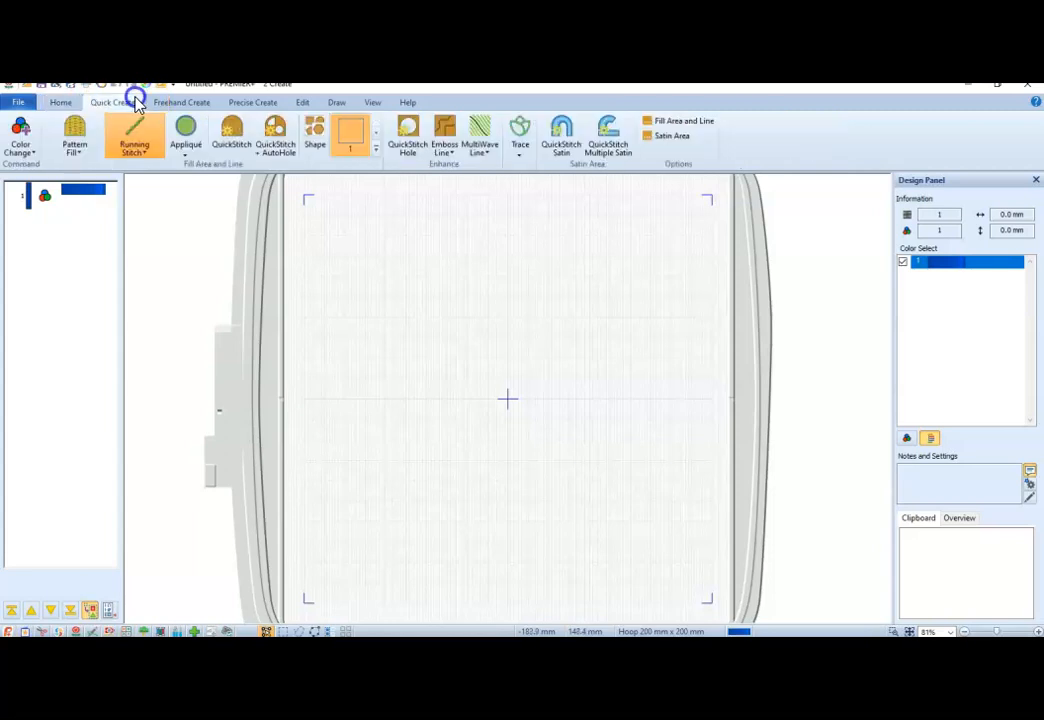
click(112, 102)
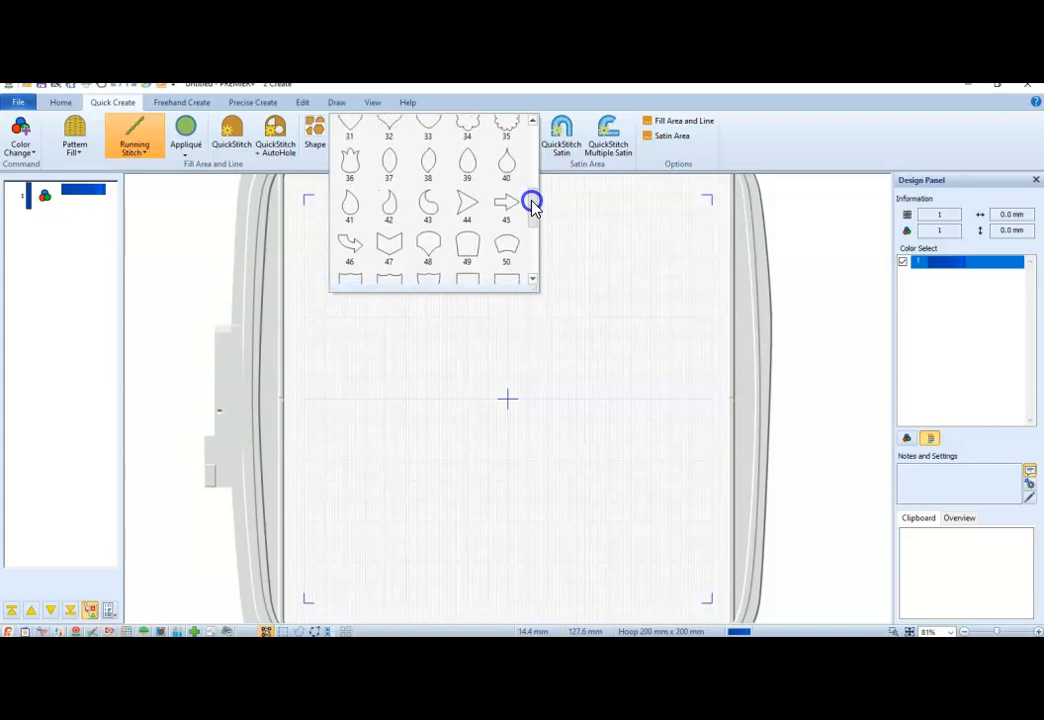
scroll(down, 3)
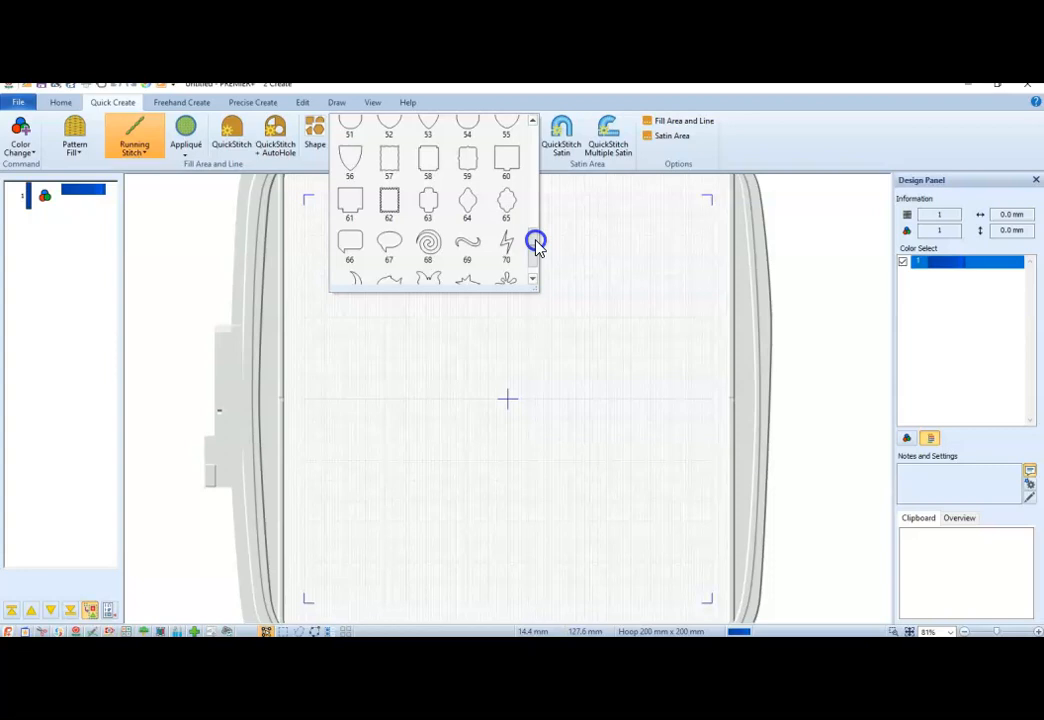
scroll(down, 3)
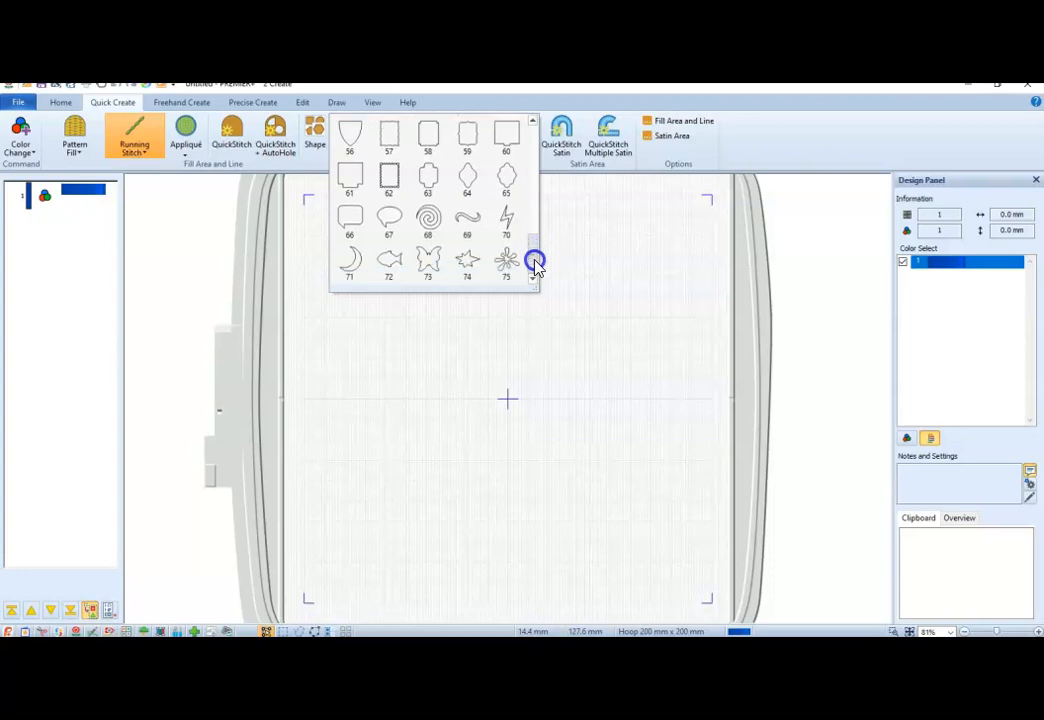
mouse_move(512, 268)
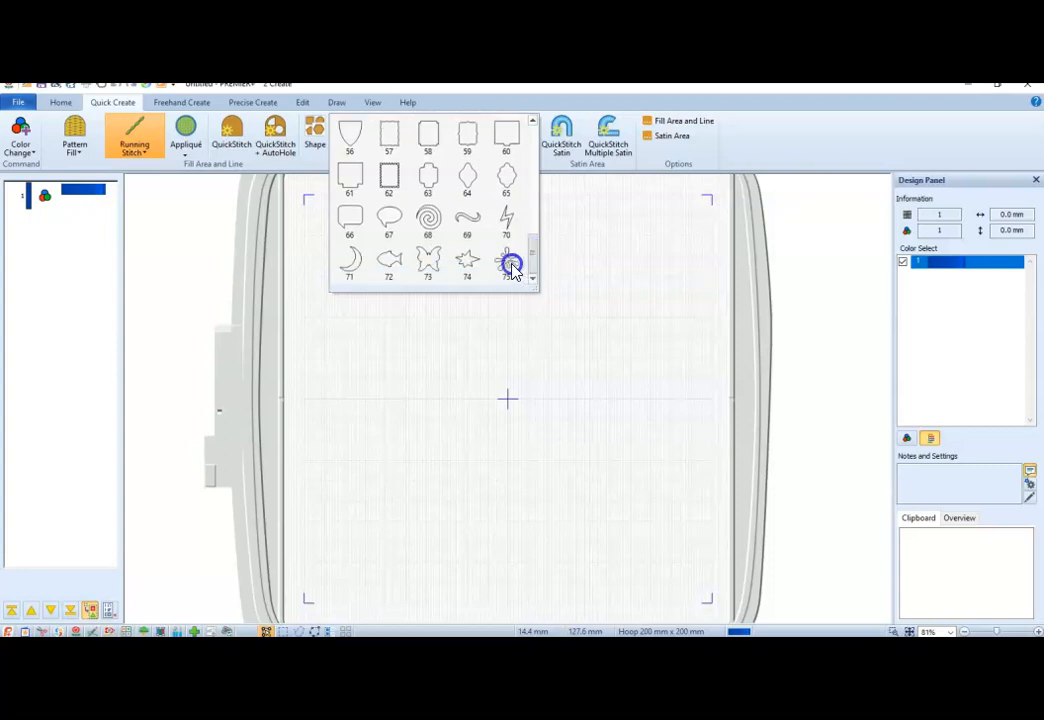
click(506, 262)
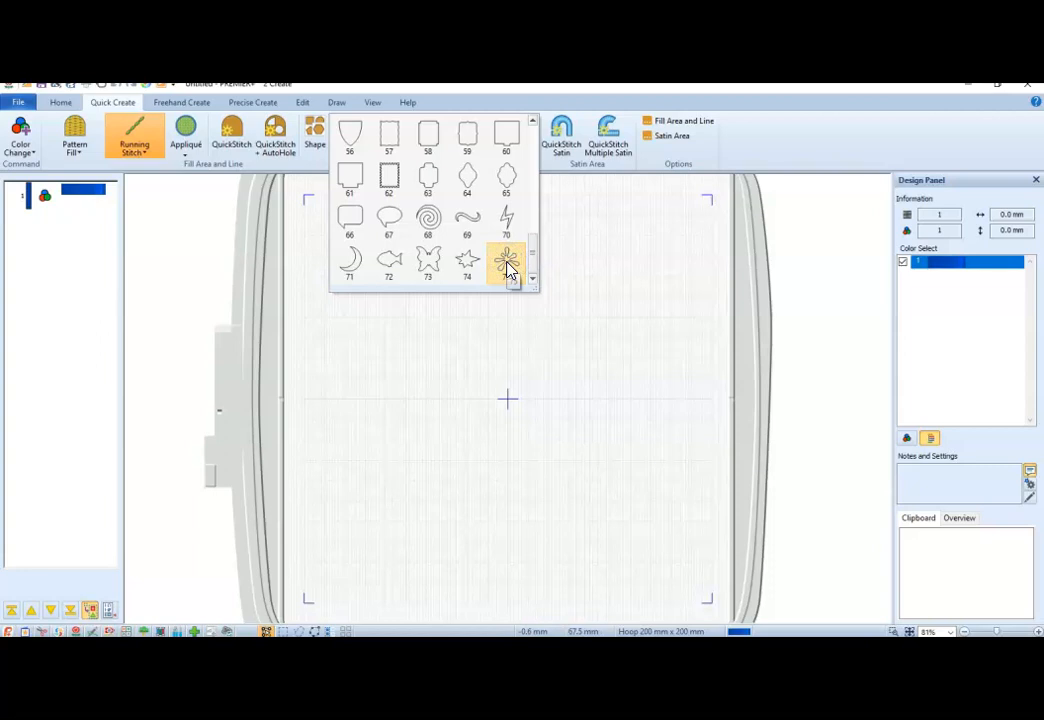
click(506, 261)
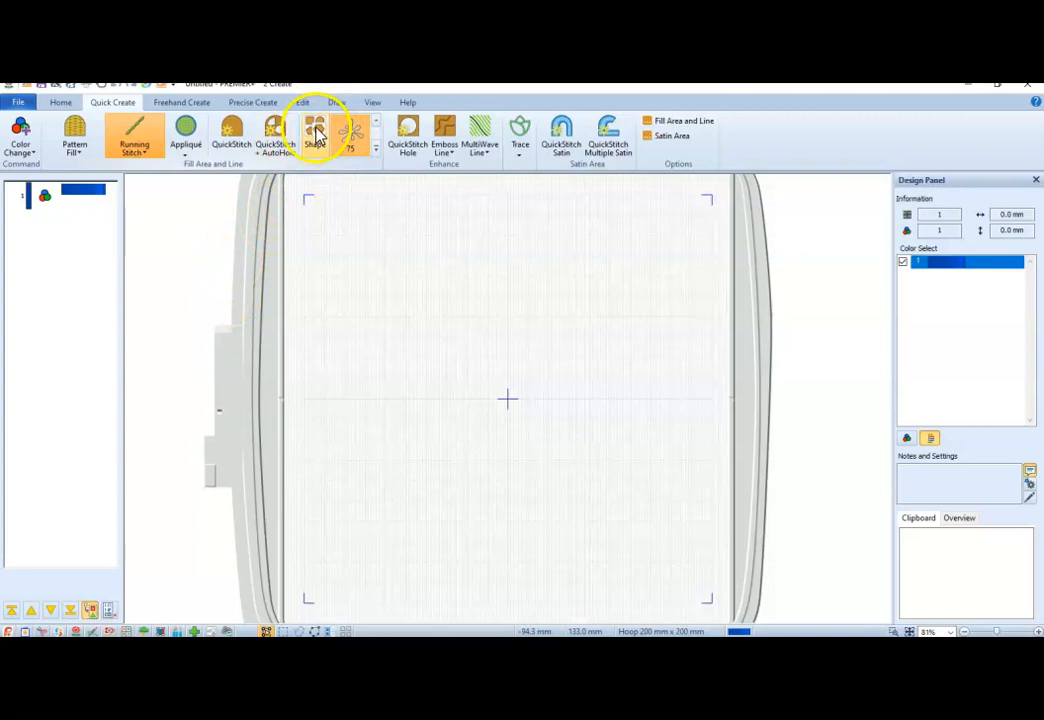
click(315, 135)
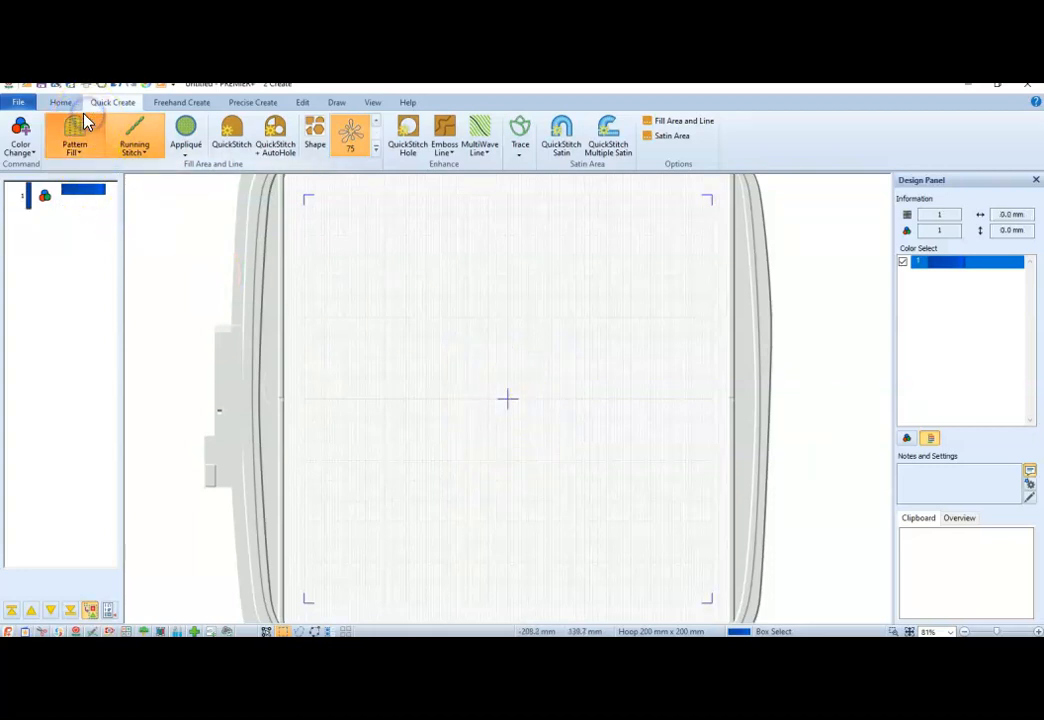
Set Quick Create to Radial Fill, shape 65, Satin Line border, with Appliqué enabled
click(75, 137)
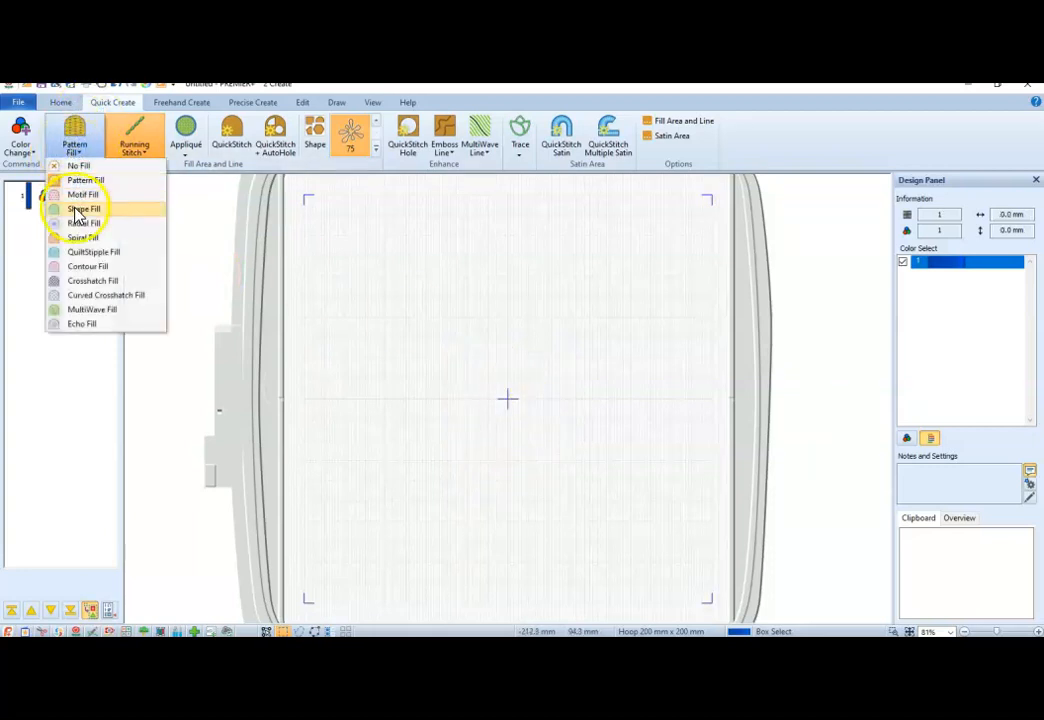
mouse_move(83, 222)
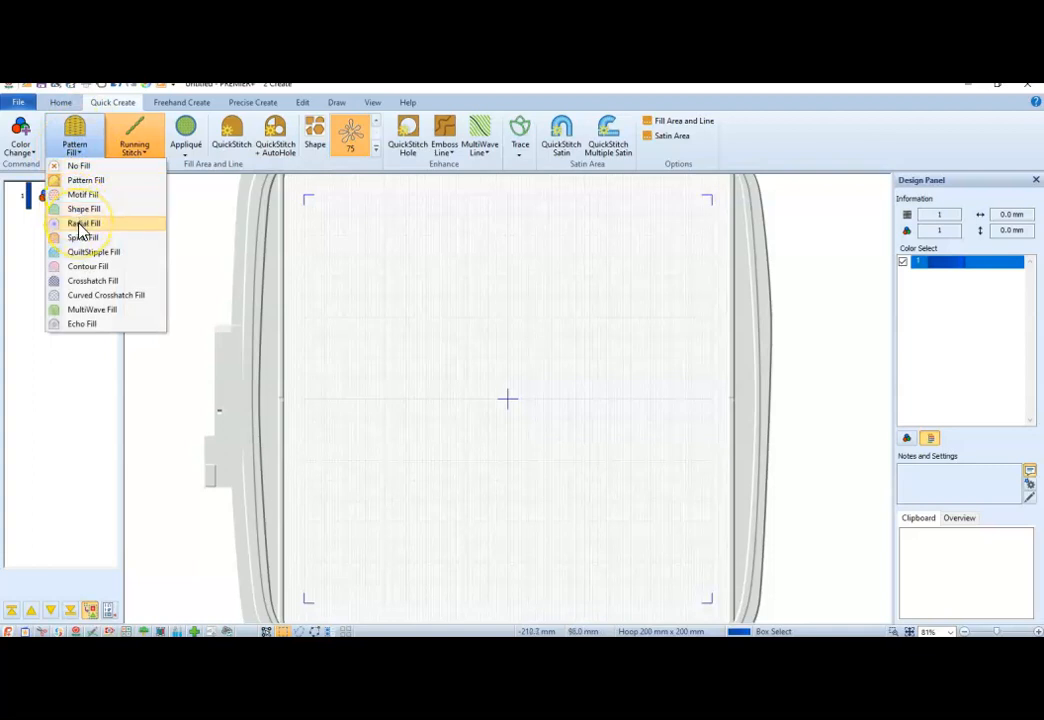
click(83, 222)
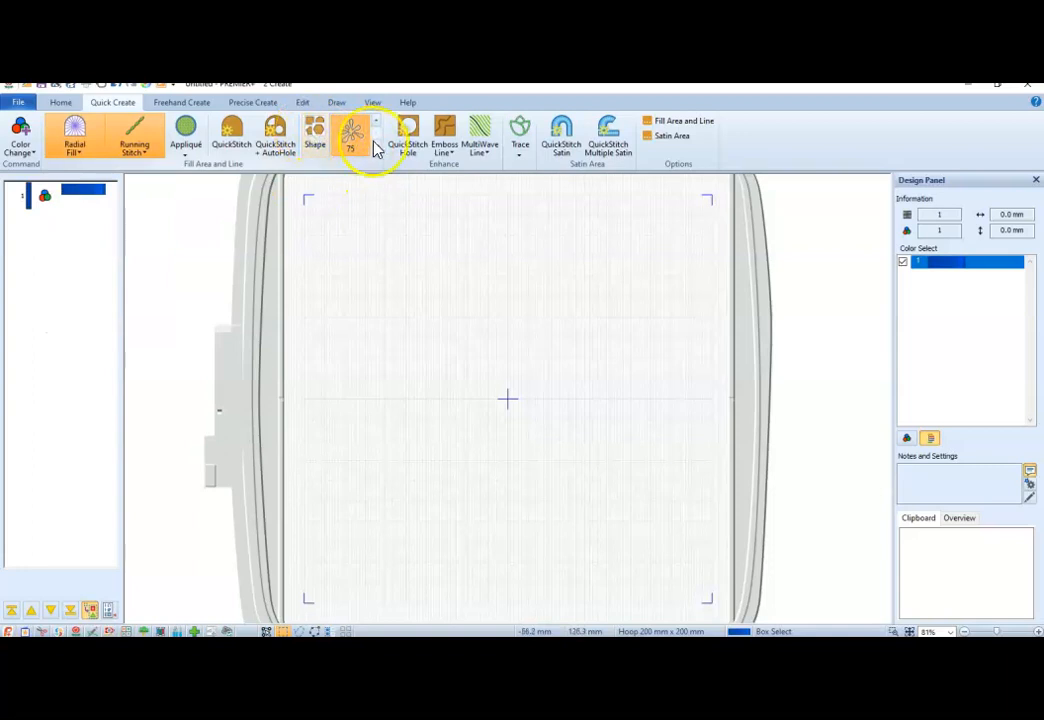
click(350, 135)
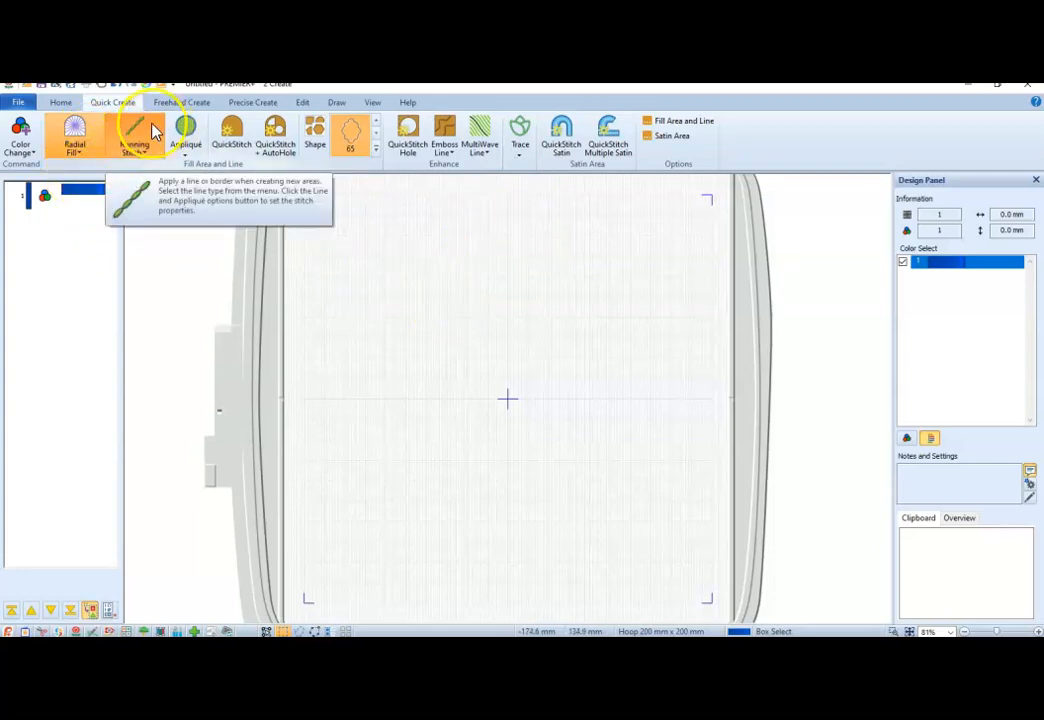
mouse_move(135, 160)
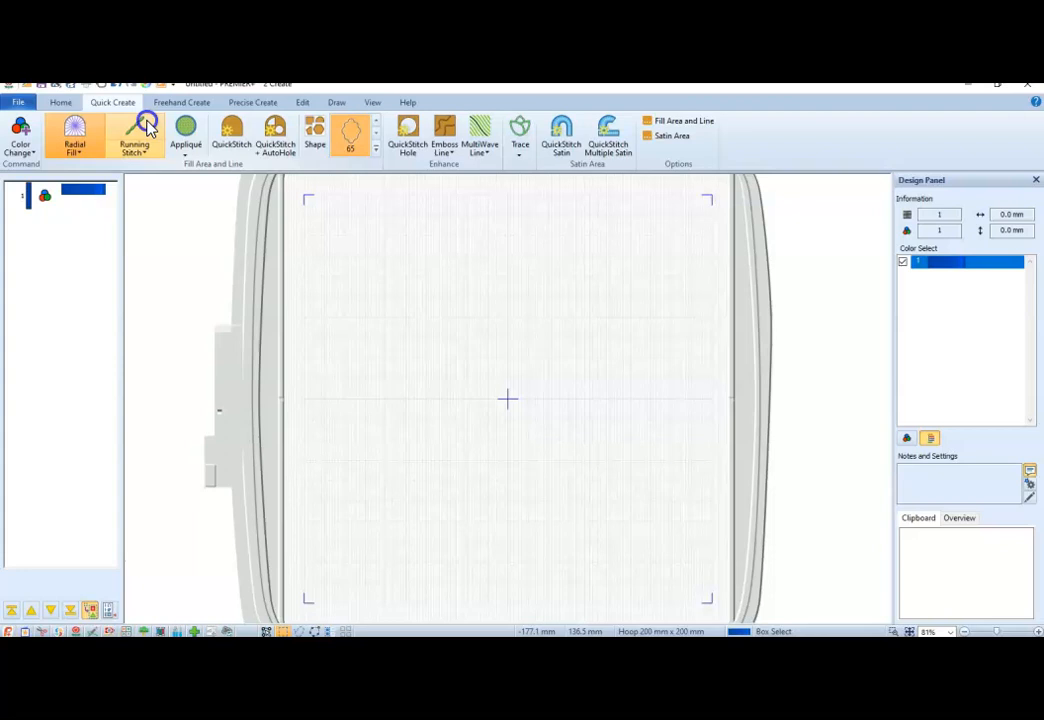
click(135, 137)
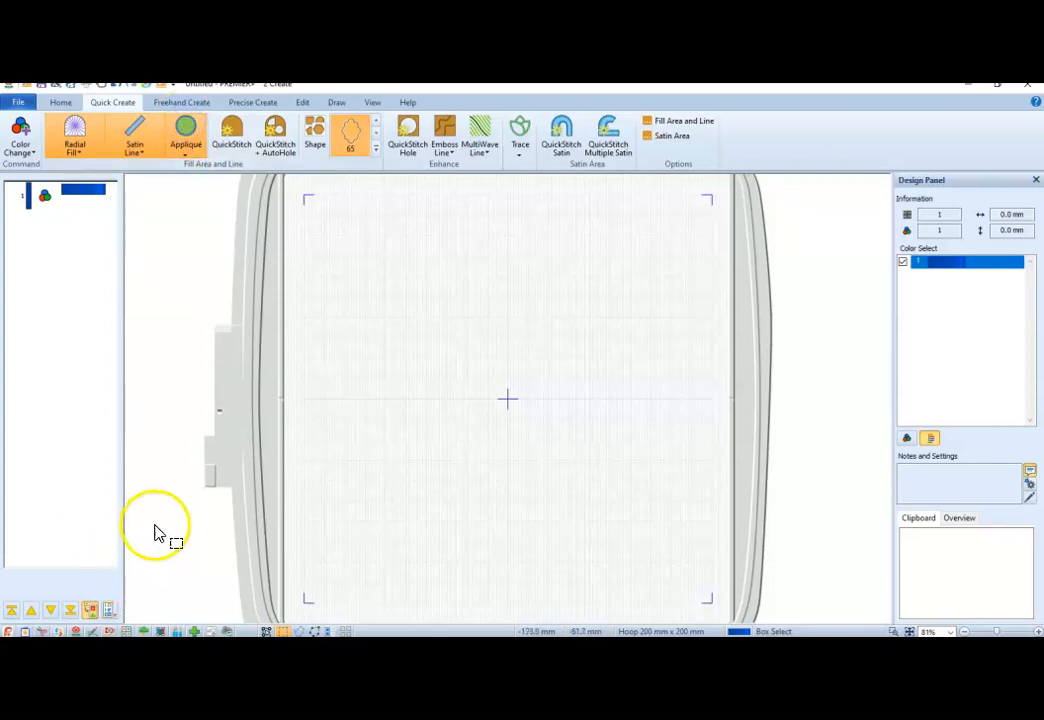
mouse_move(225, 200)
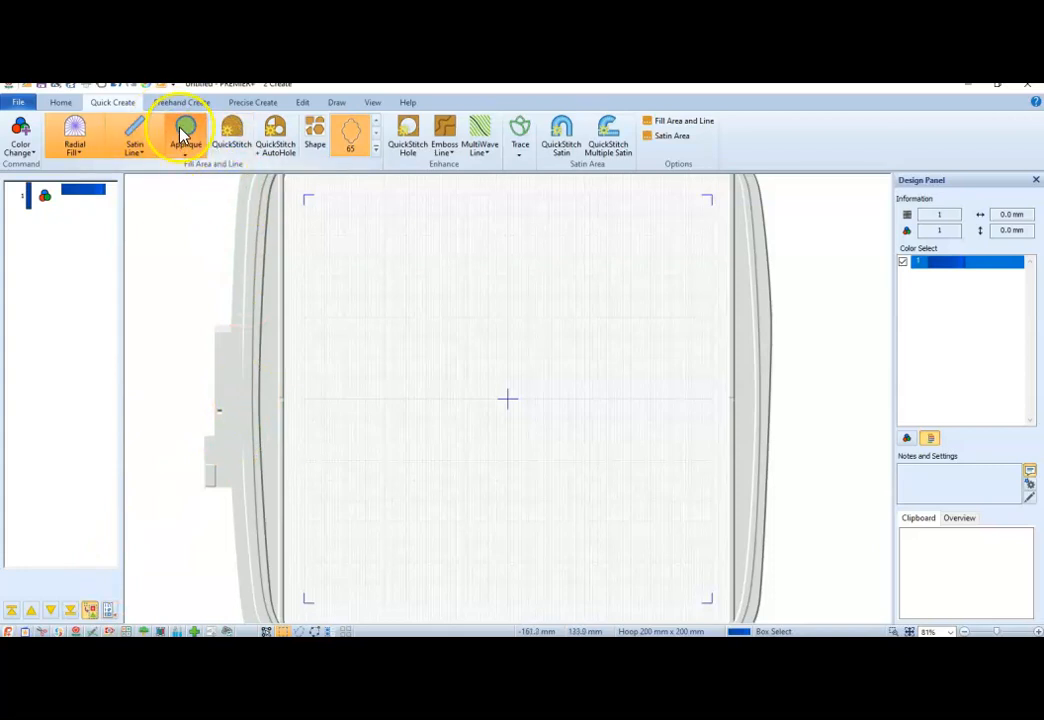
click(112, 102)
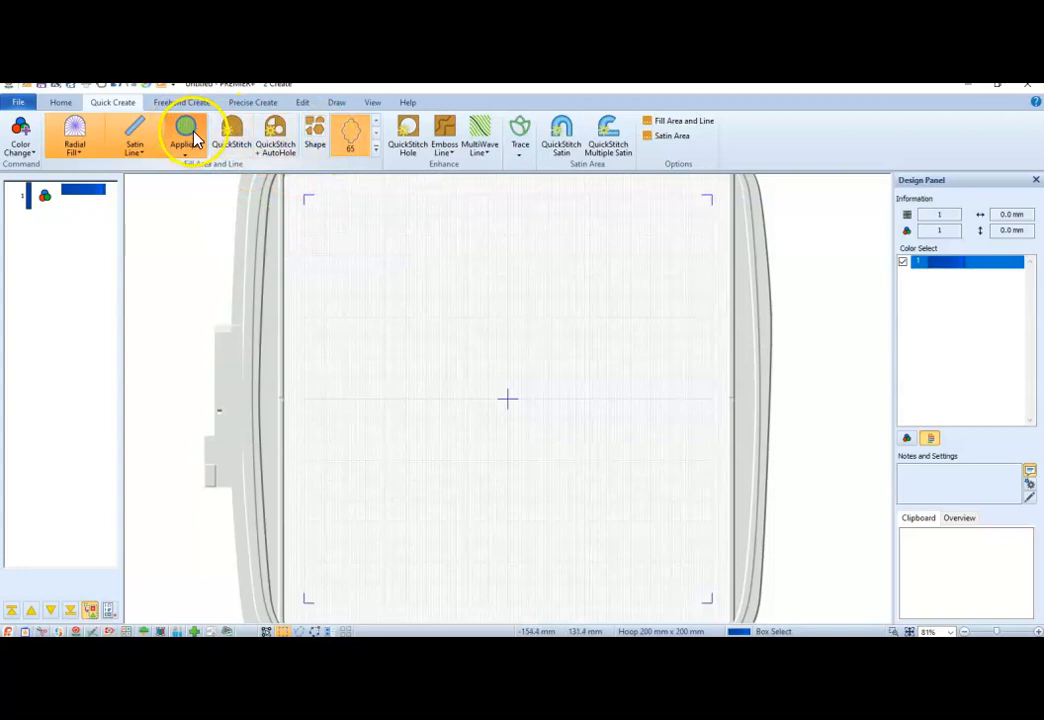
mouse_move(315, 135)
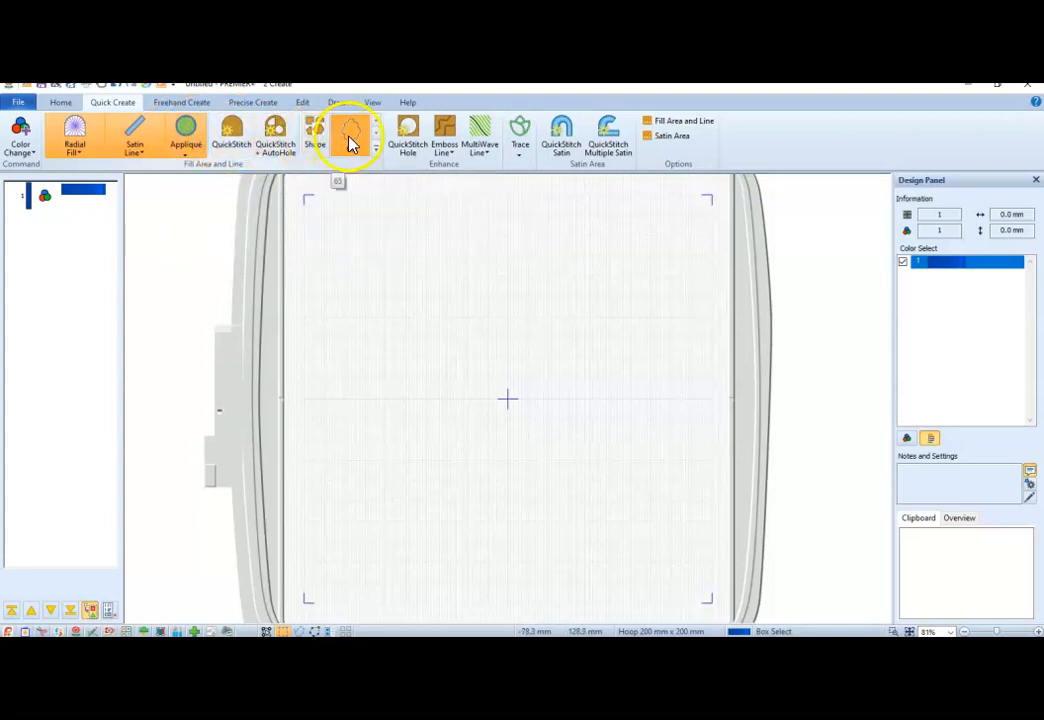
Place the scalloped radial-fill appliqué and resize it to about 126 x 118.5 mm
click(350, 135)
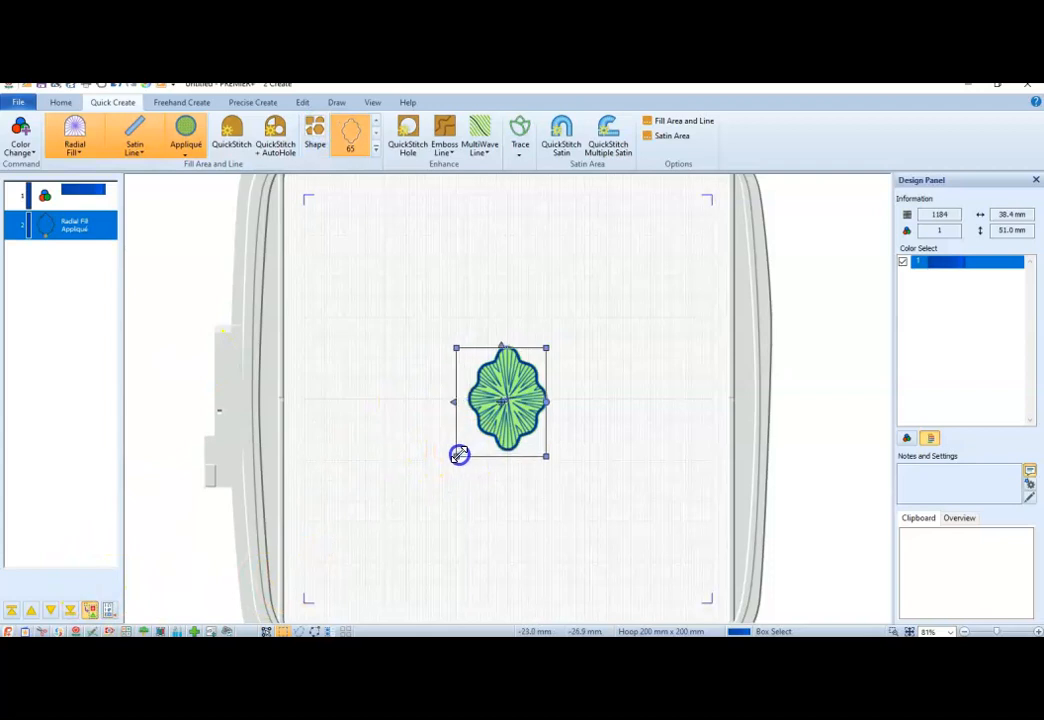
drag(460, 455, 425, 470)
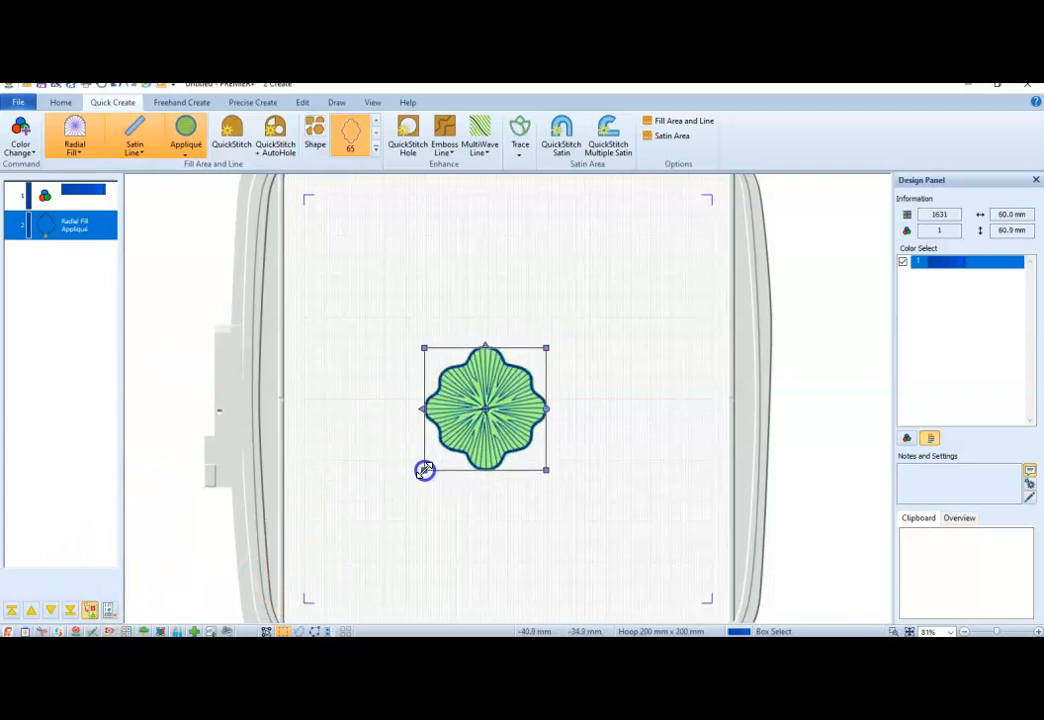
drag(424, 470, 332, 584)
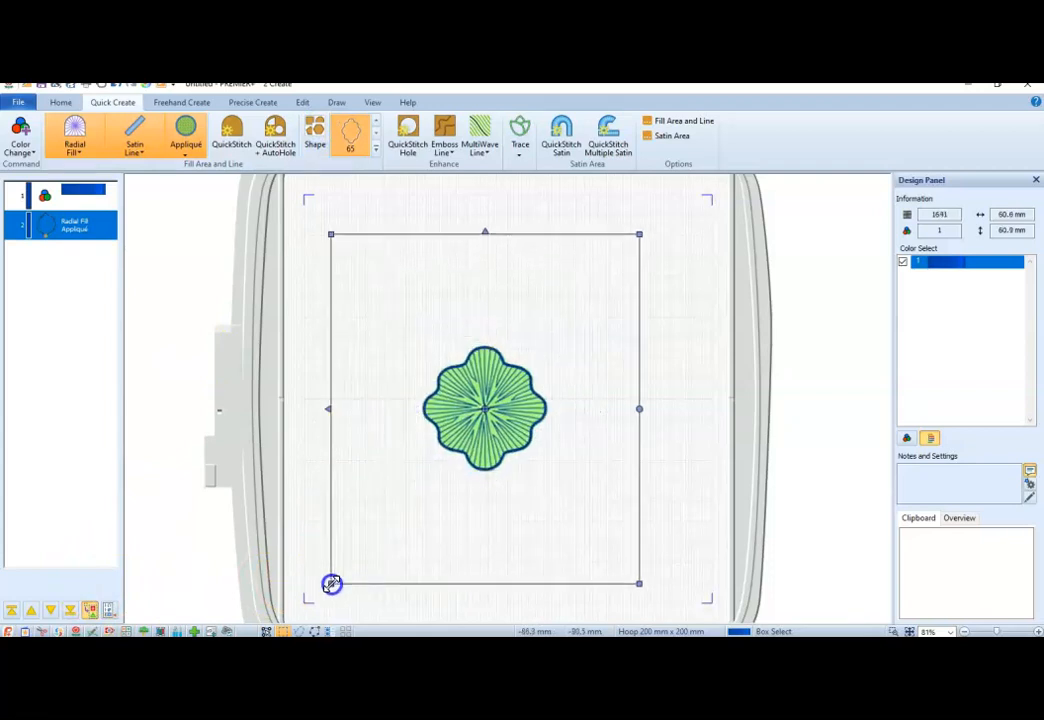
drag(331, 583, 400, 547)
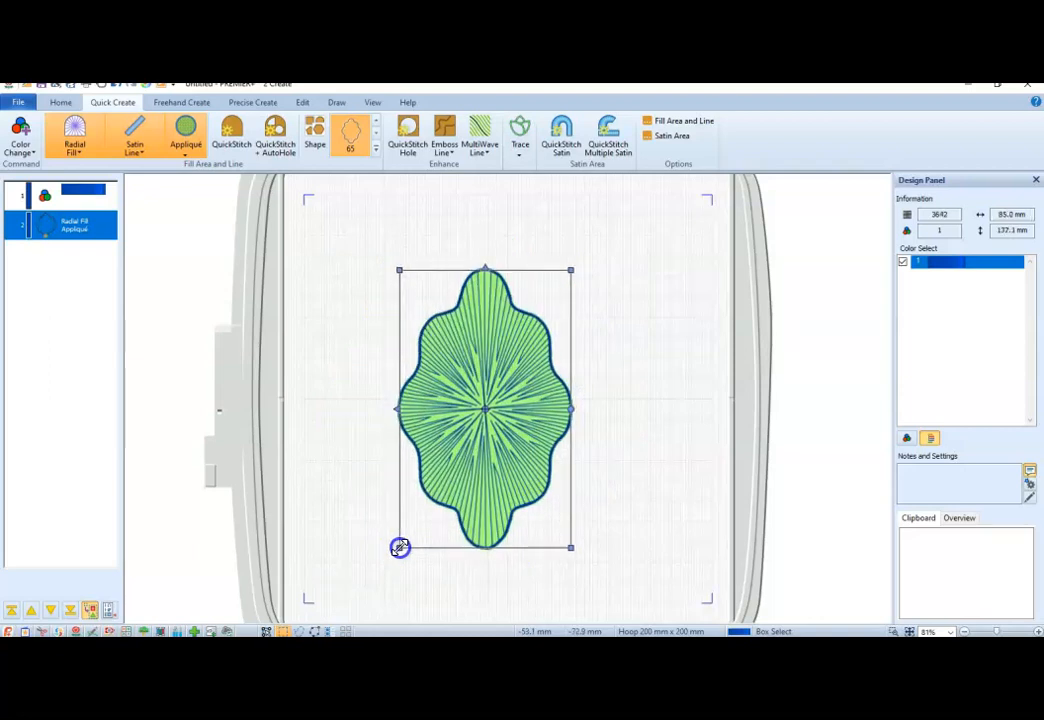
drag(400, 546, 358, 528)
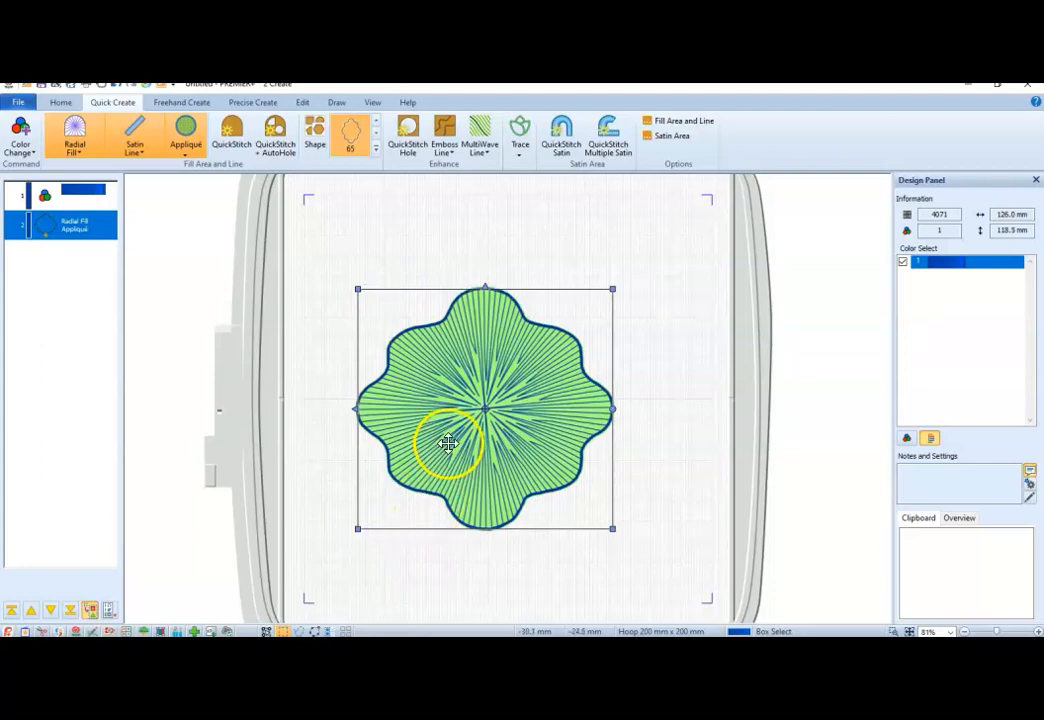
mouse_move(500, 450)
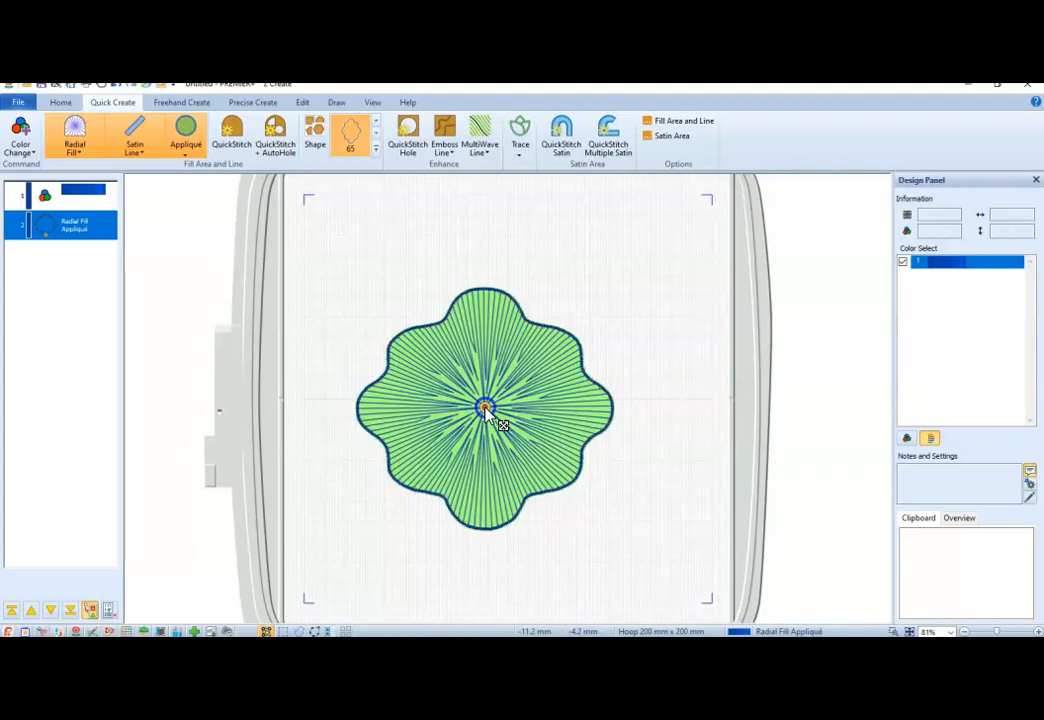
Drag the radial fill centre point down toward the bottom scallop
drag(485, 410, 520, 368)
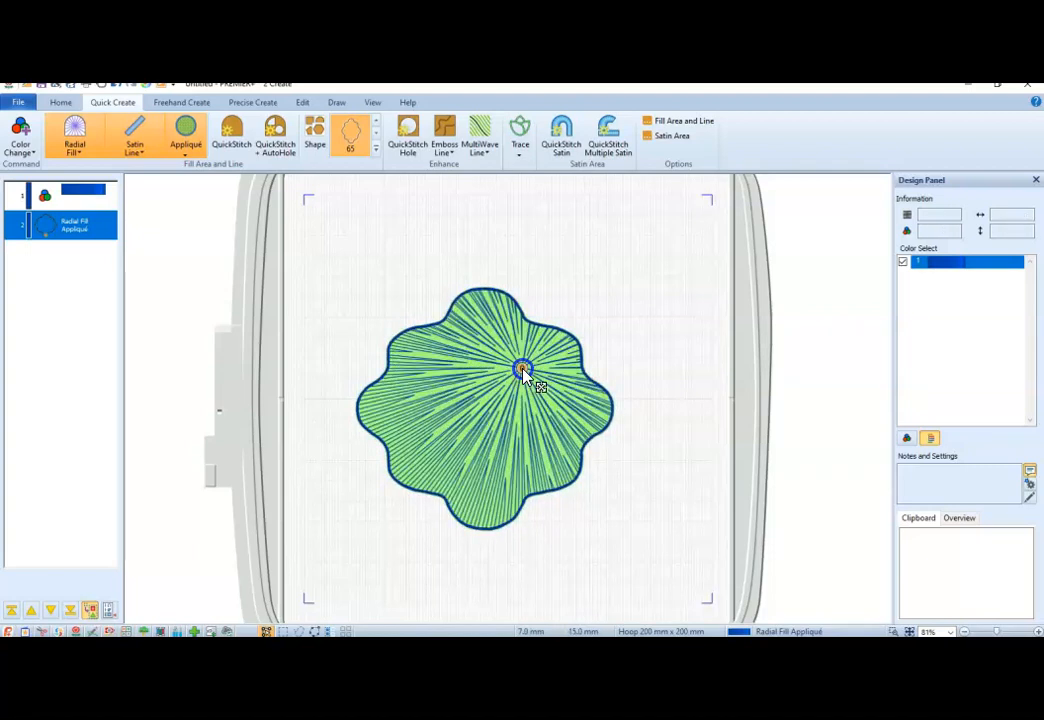
click(521, 368)
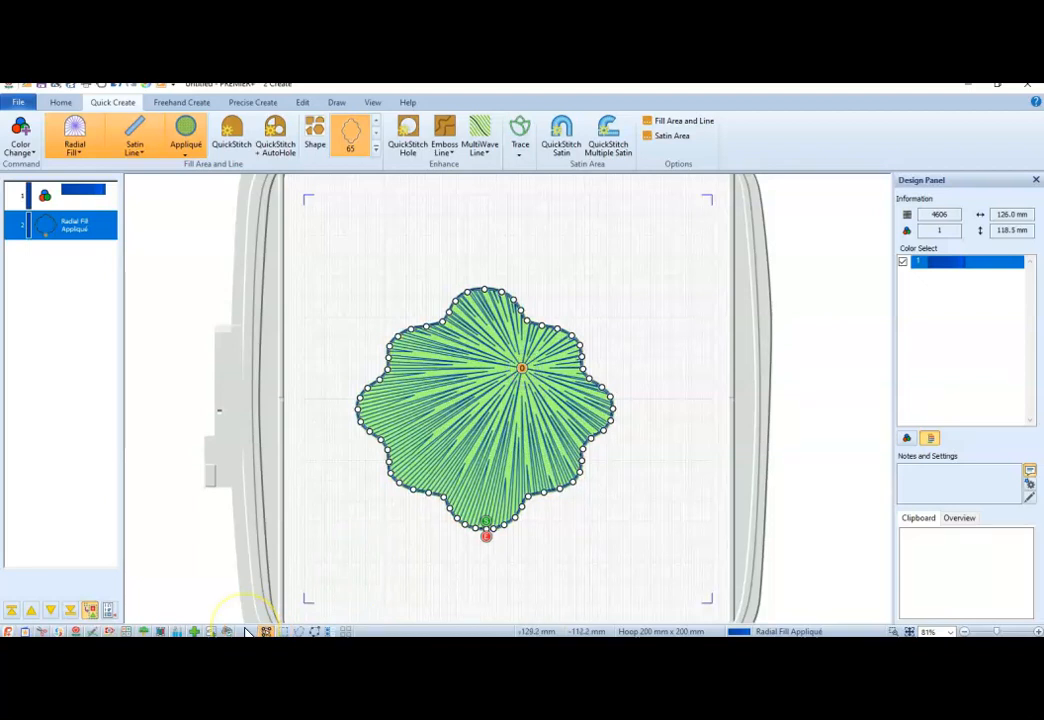
mouse_move(521, 368)
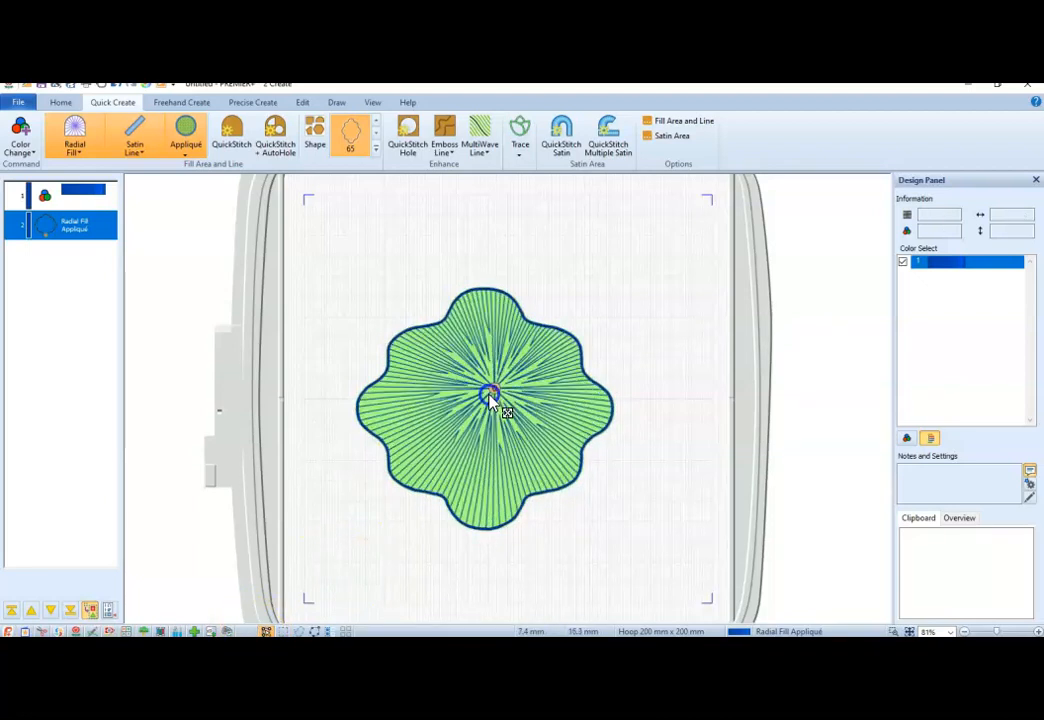
drag(490, 395, 465, 478)
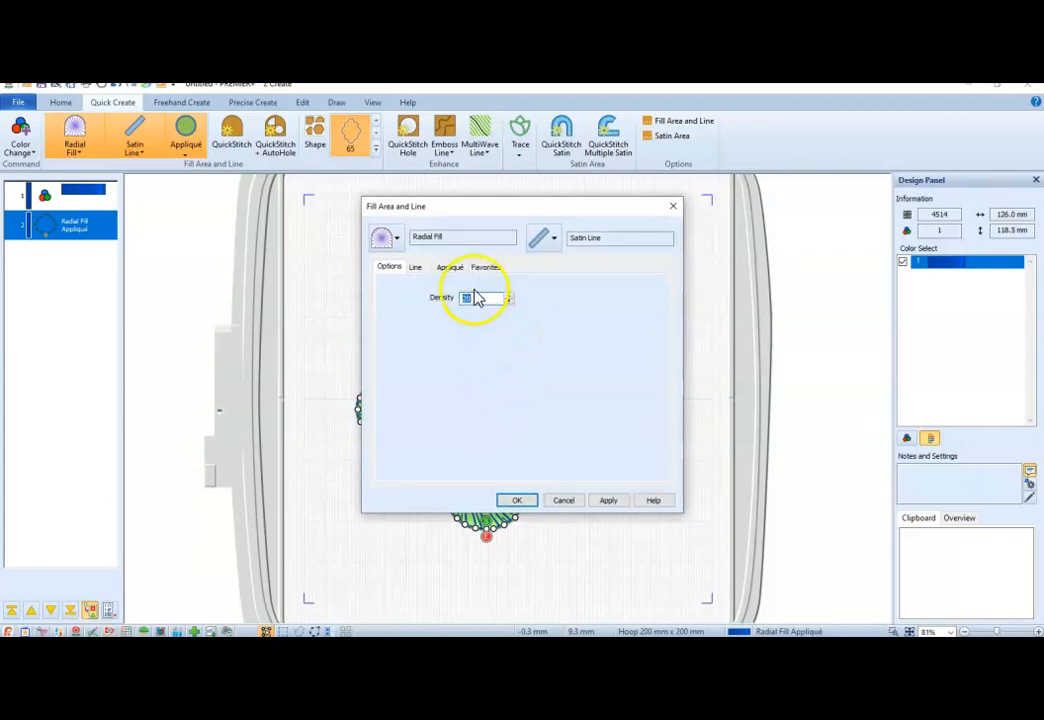
Set the border Line width to 4.0 mm, apply it and close the dialog
click(415, 267)
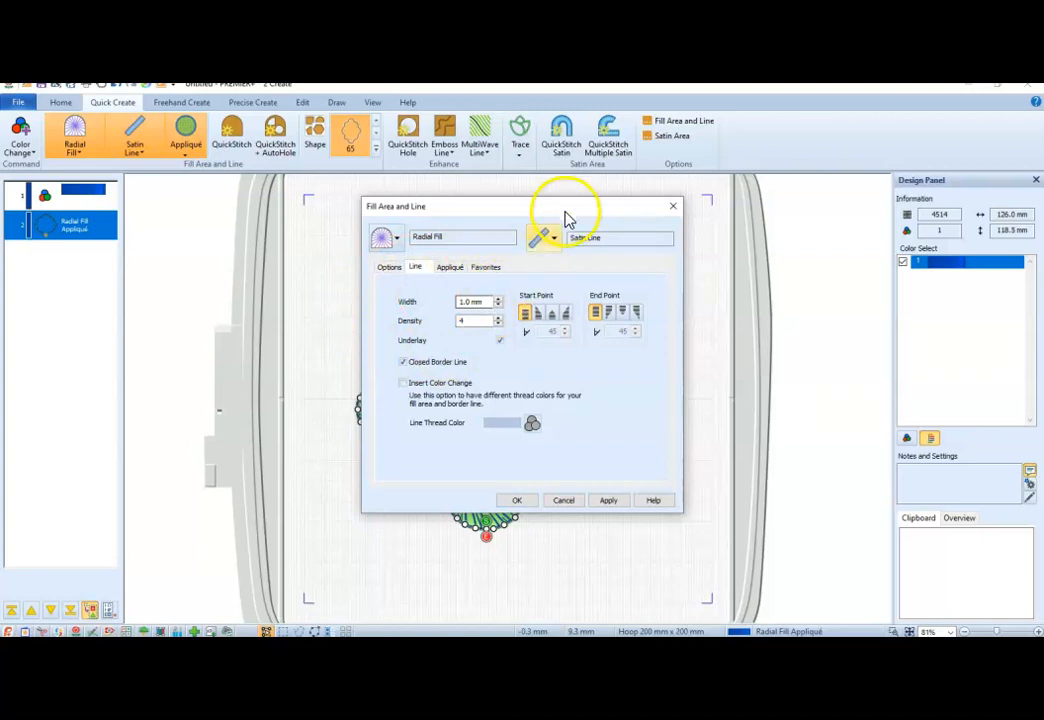
click(478, 302)
text(4)
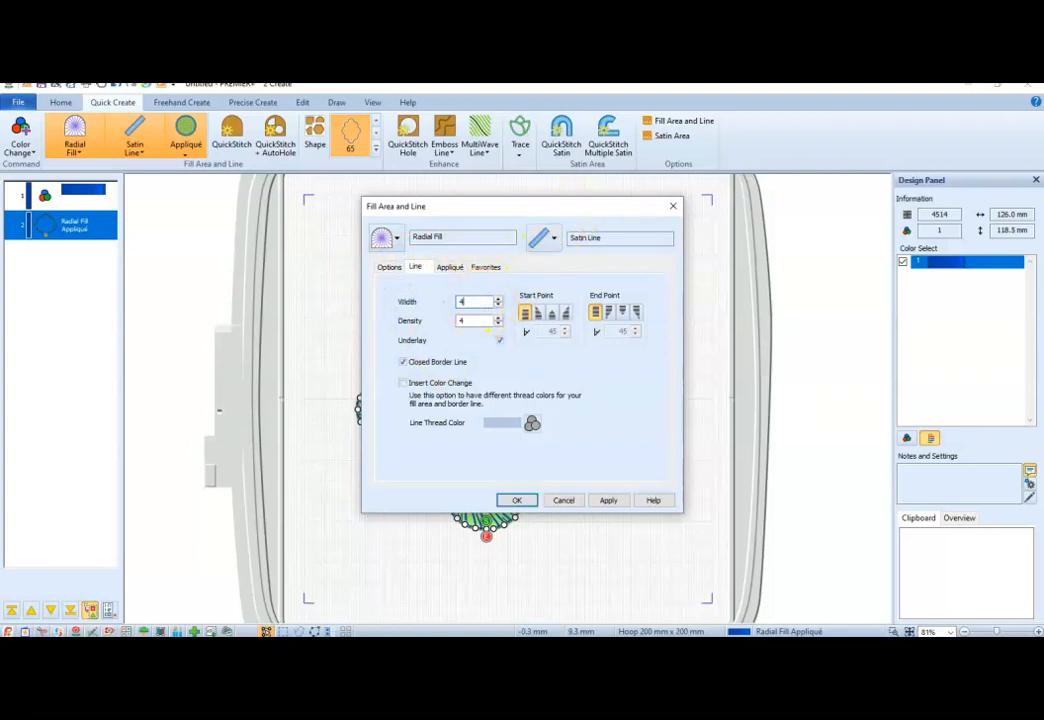
click(608, 500)
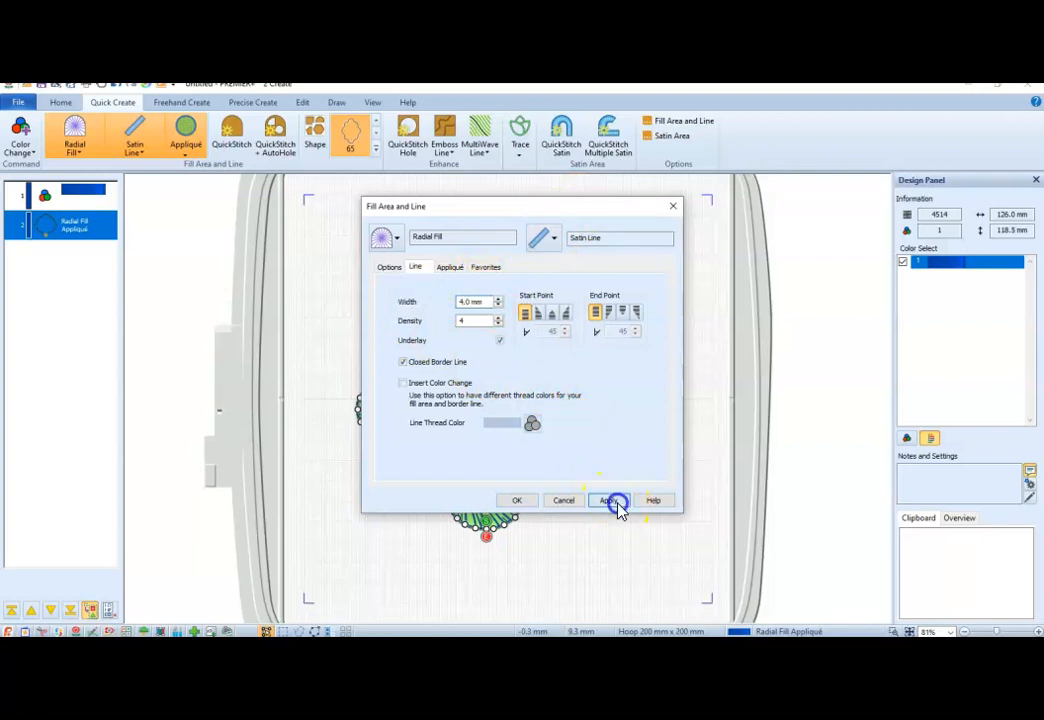
click(611, 500)
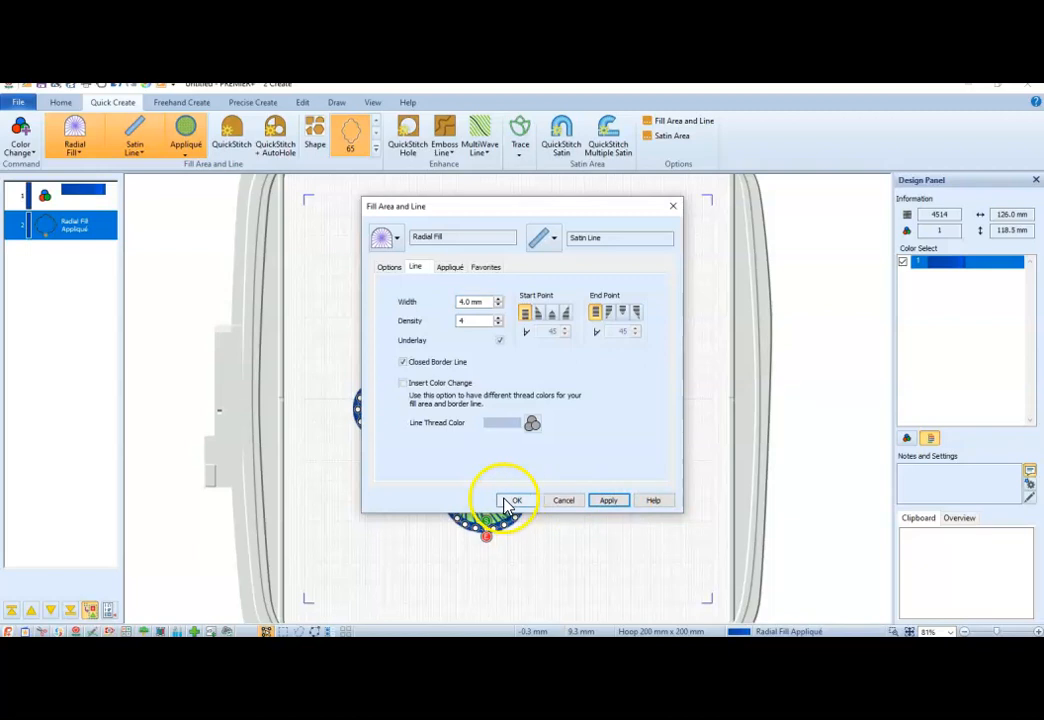
click(514, 500)
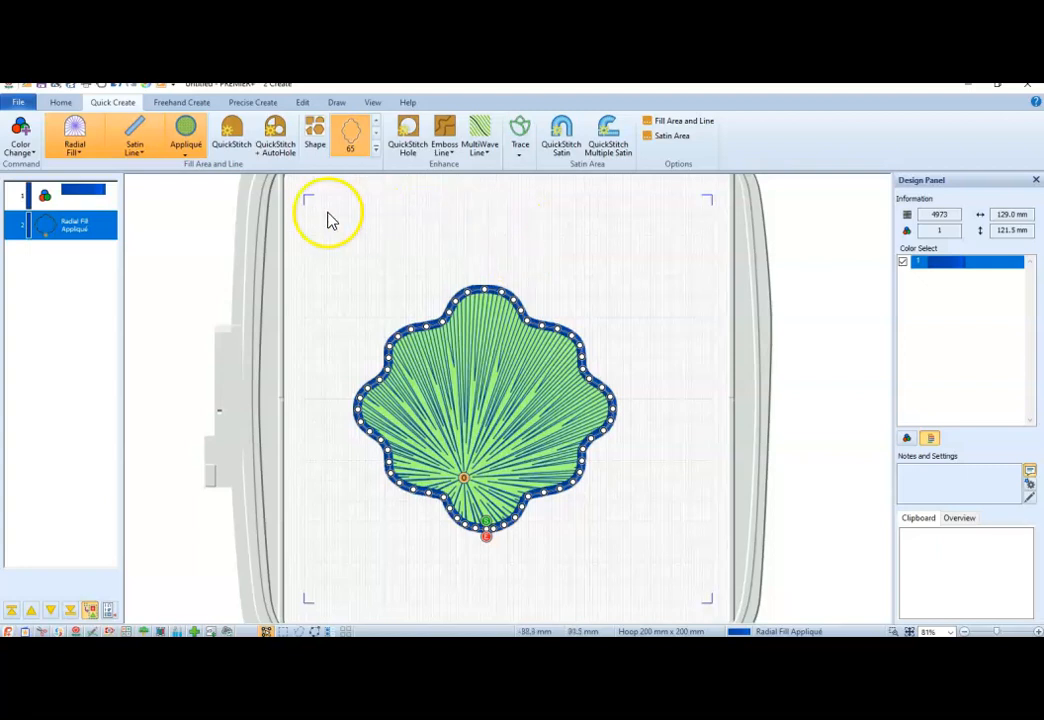
mouse_move(38, 115)
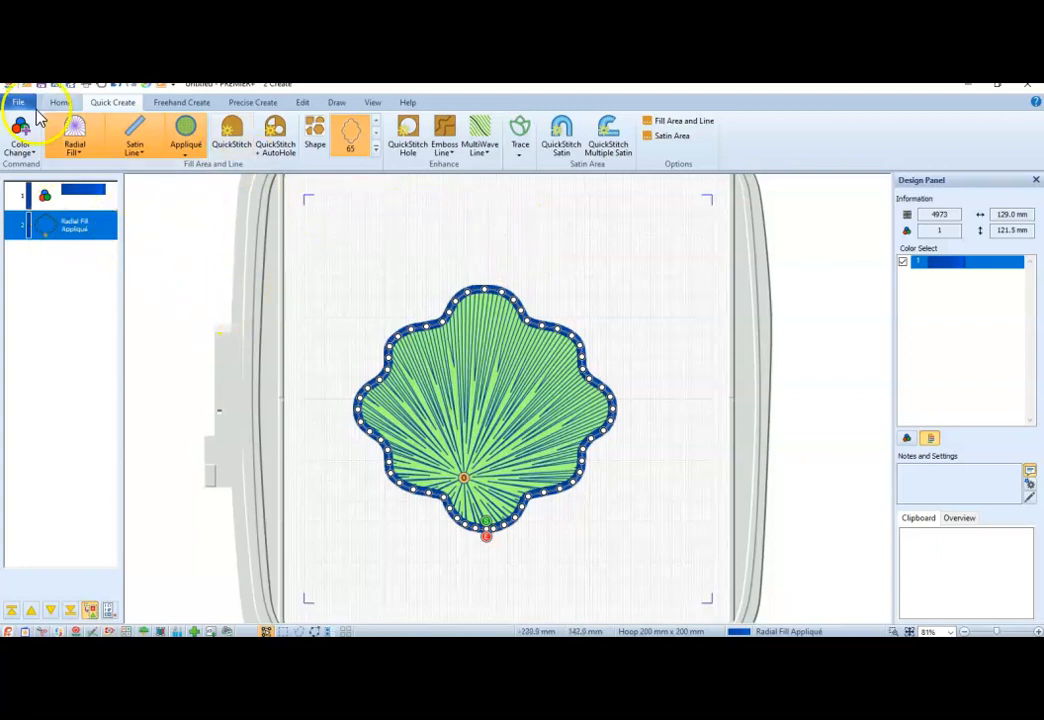
Open Export Appliqué Pieces from the File menu
click(18, 101)
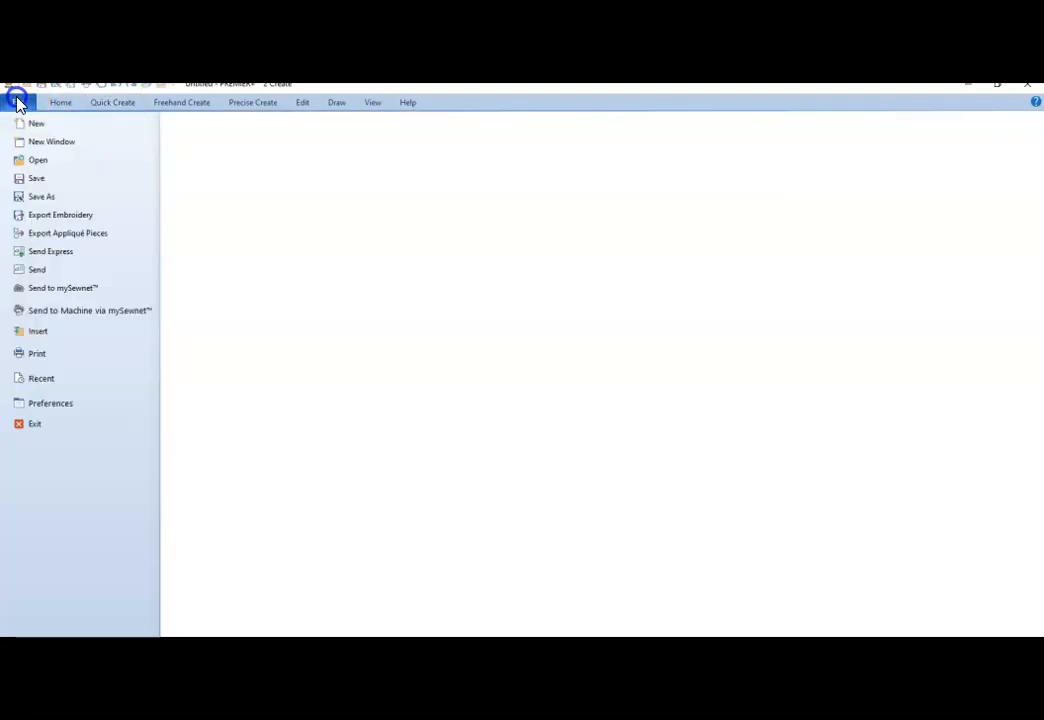
mouse_move(67, 233)
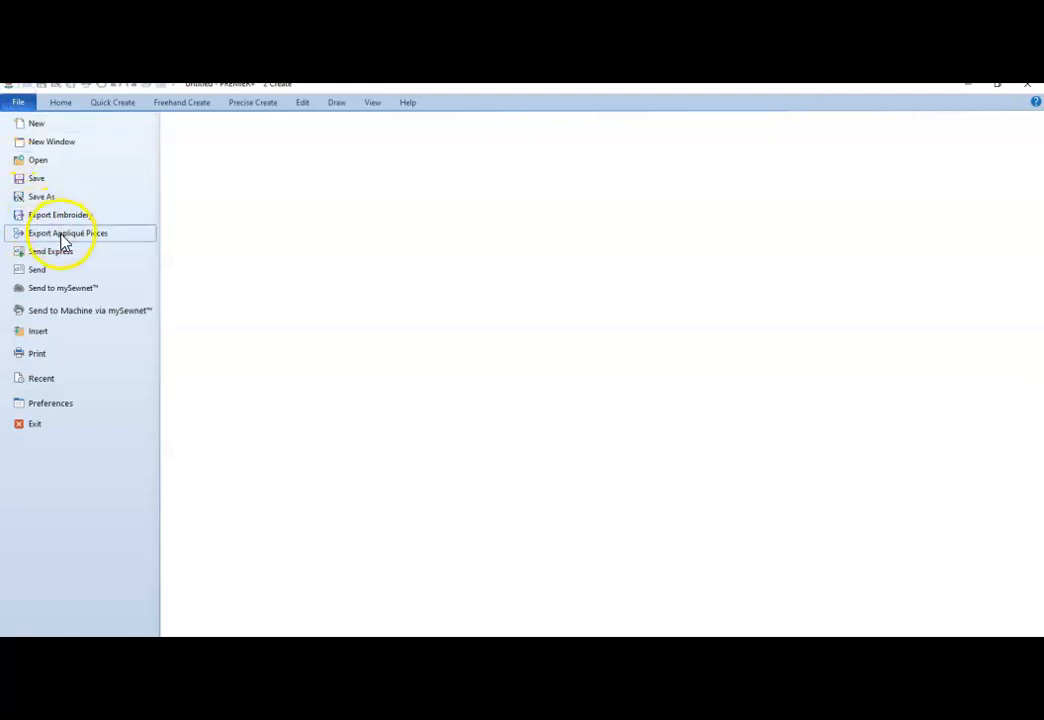
click(68, 233)
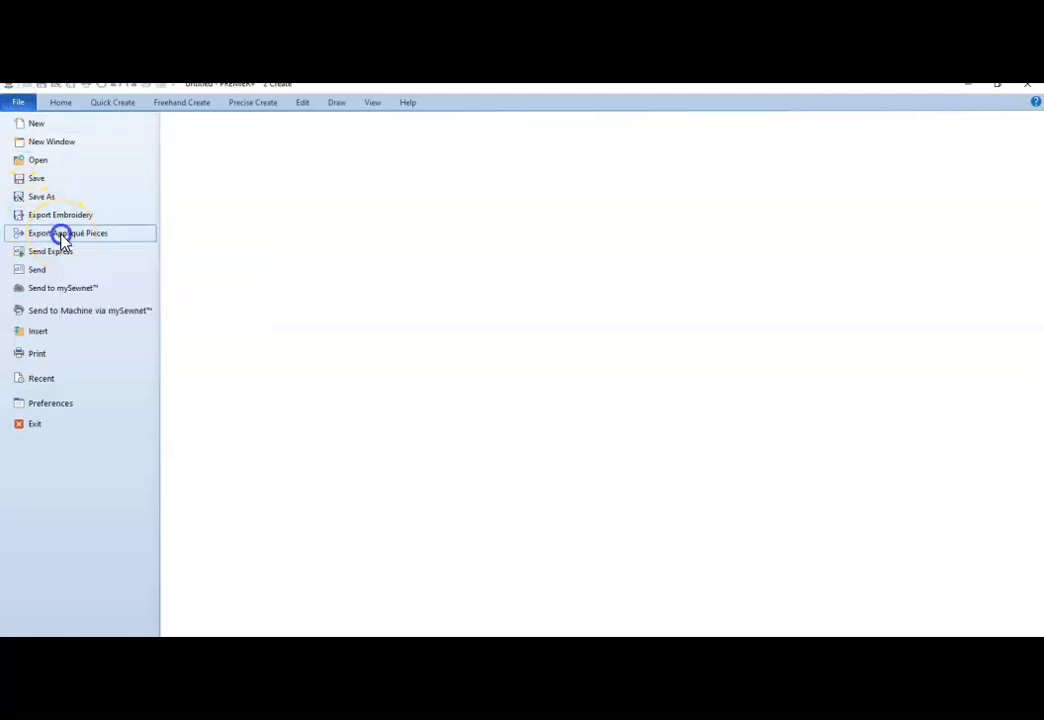
click(68, 232)
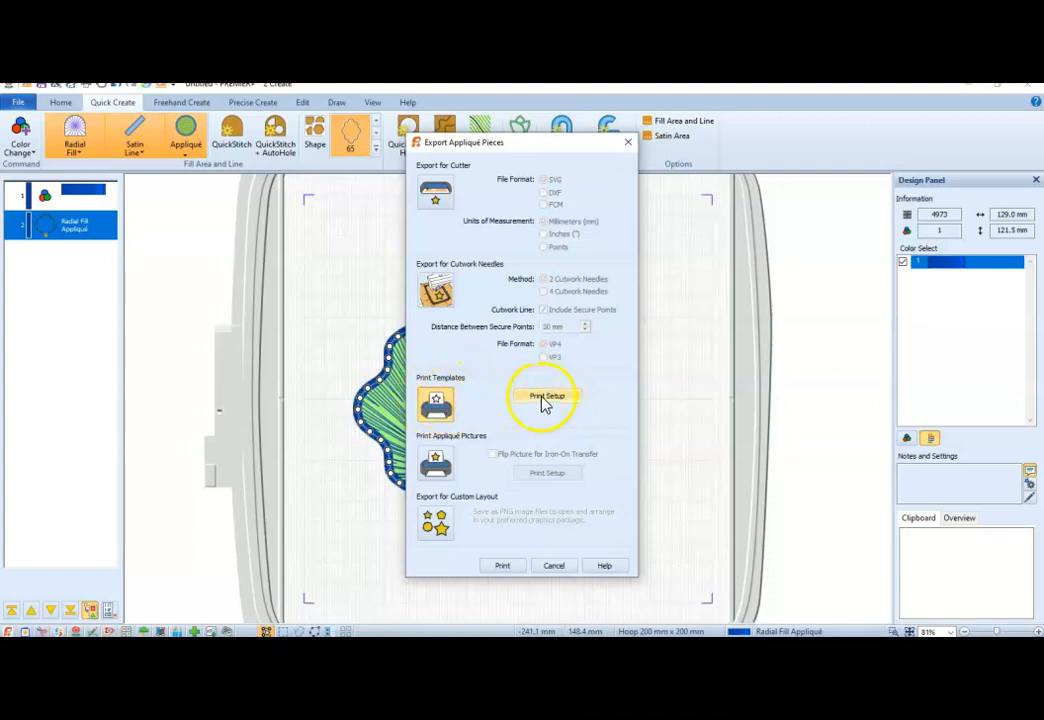
click(546, 396)
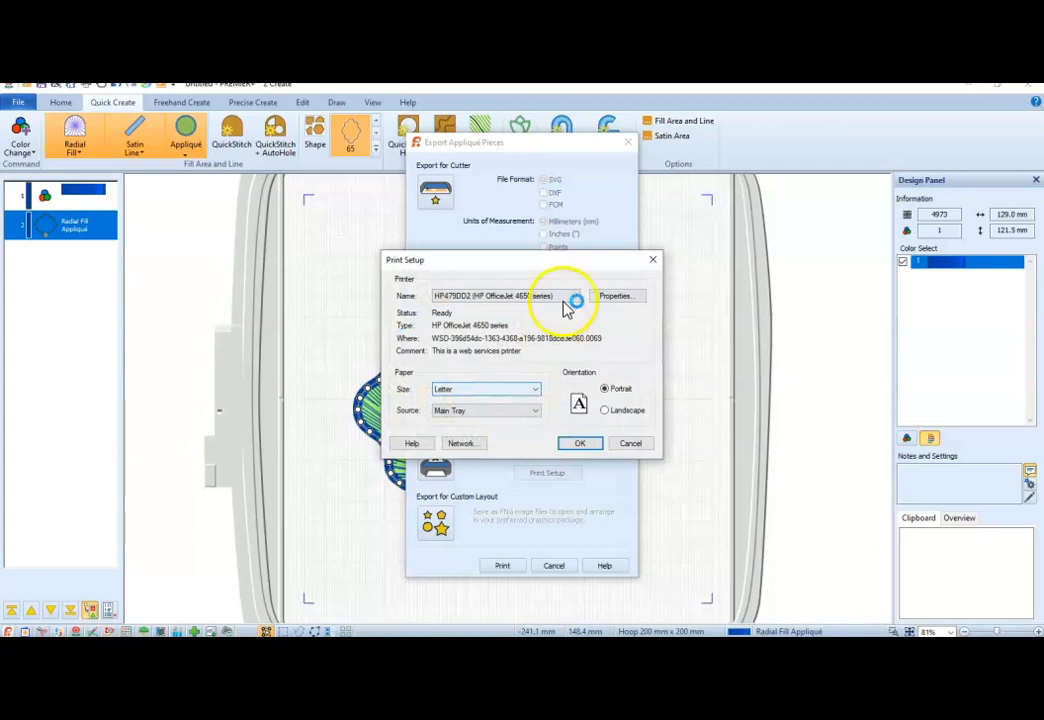
click(583, 295)
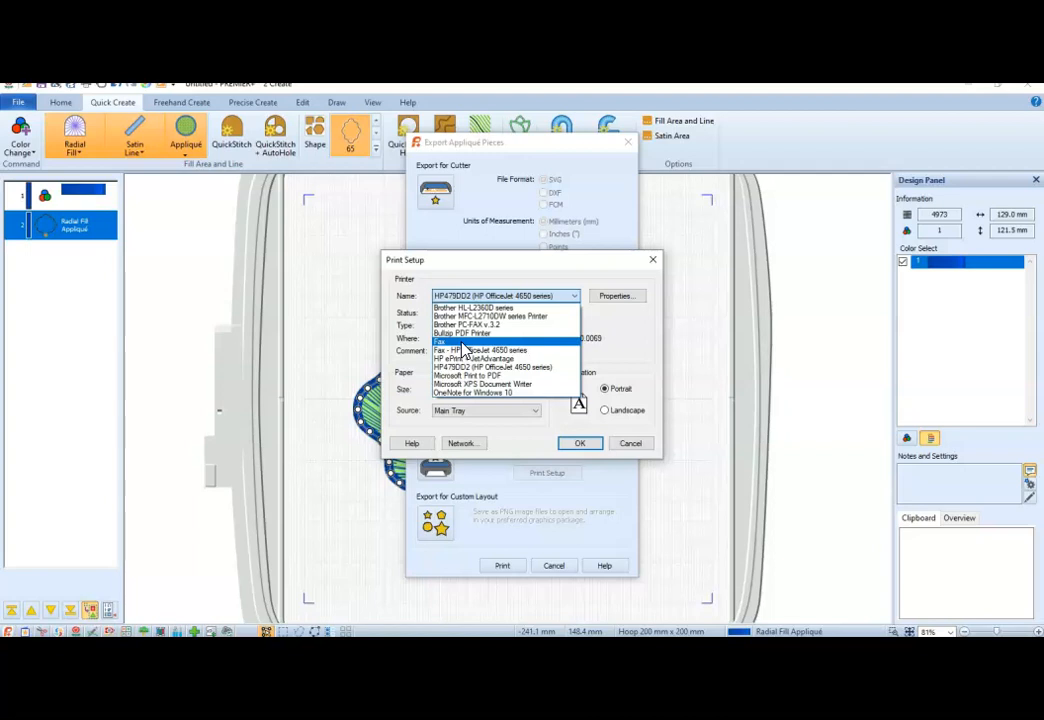
mouse_move(462, 333)
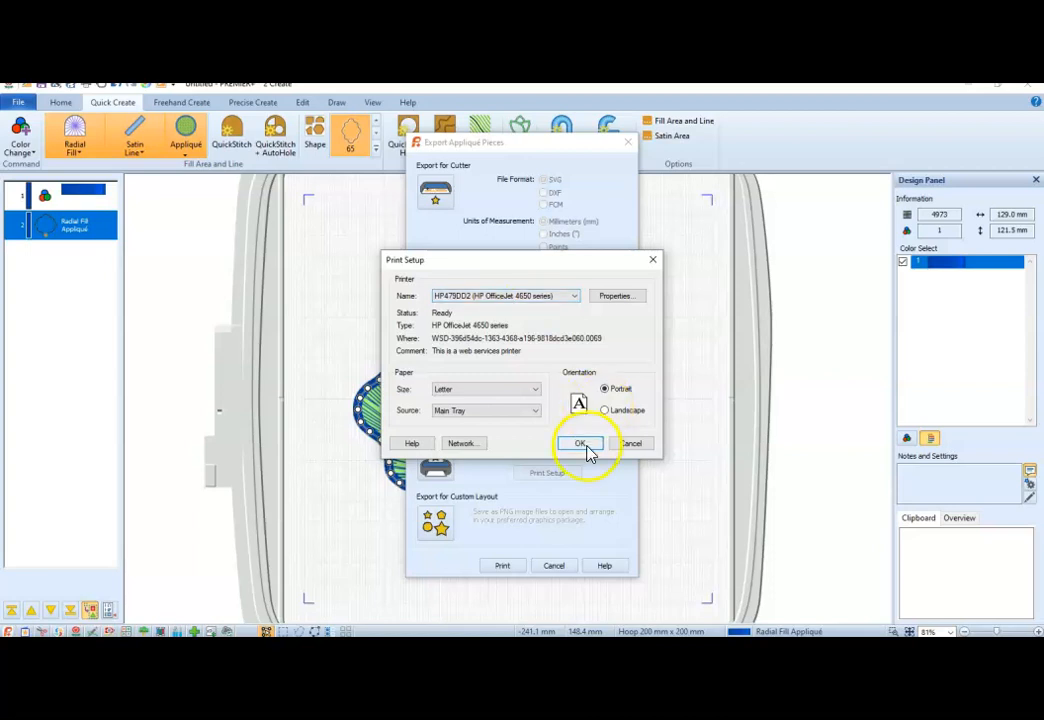
mouse_move(630, 443)
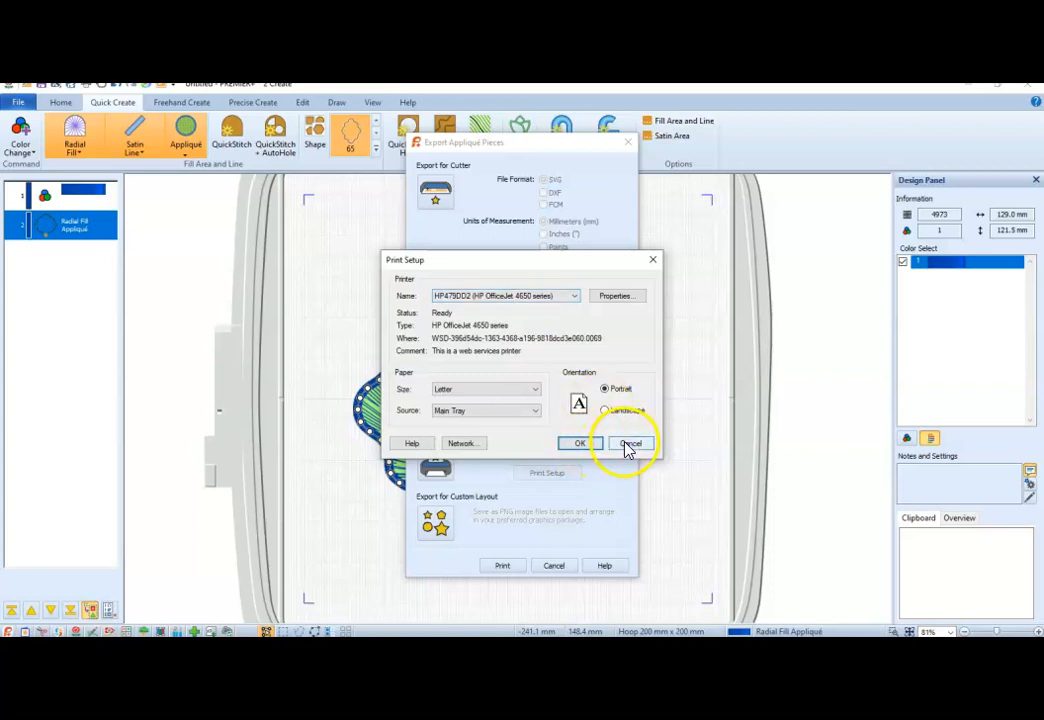
click(628, 443)
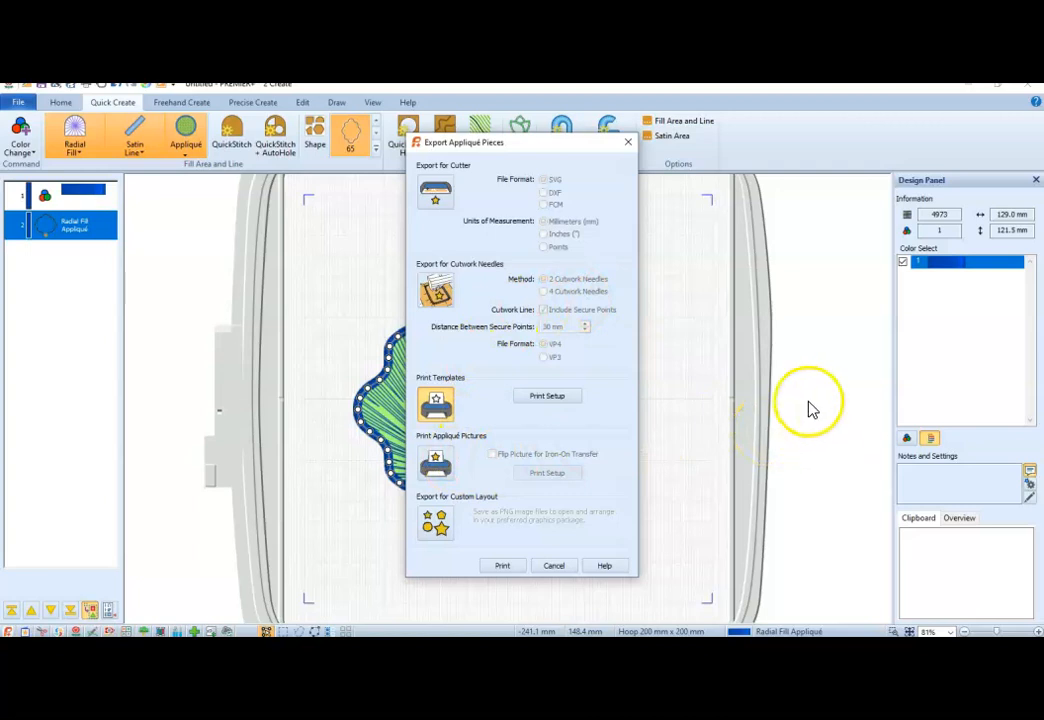
mouse_move(725, 362)
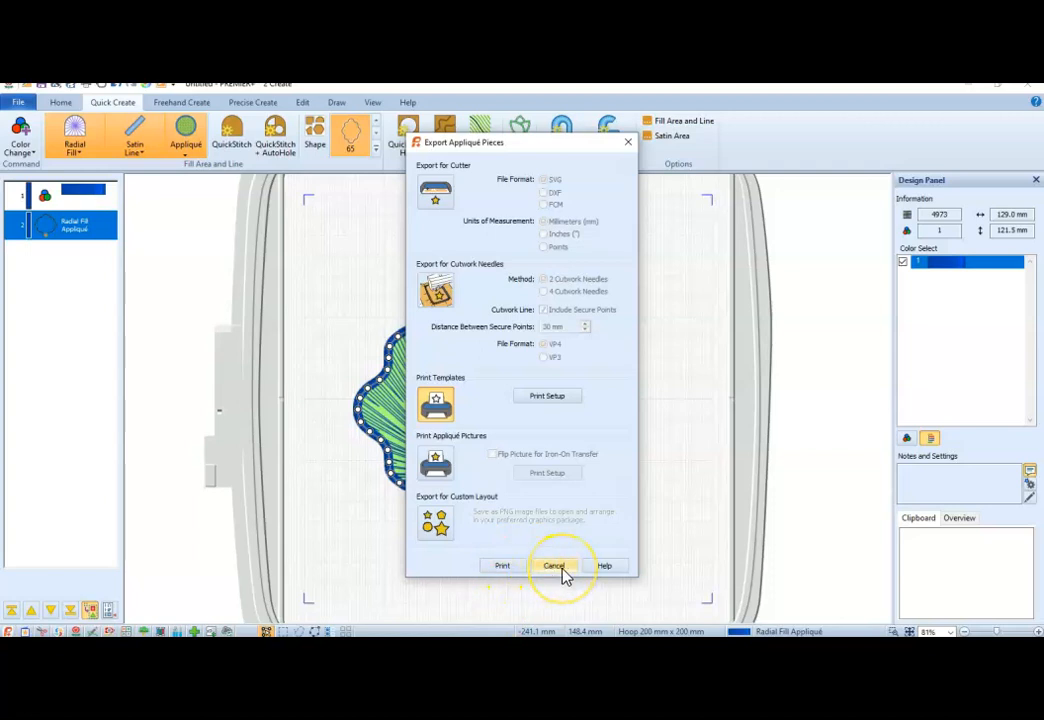
View the Export for Cutter SVG options, then cancel without exporting
click(554, 565)
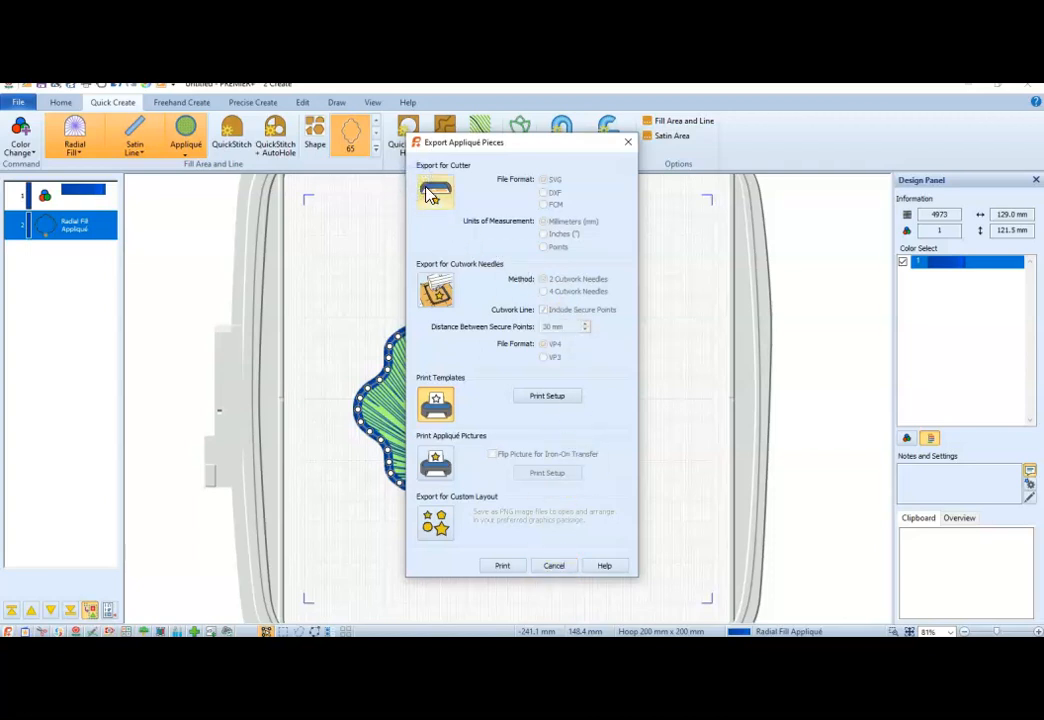
click(435, 190)
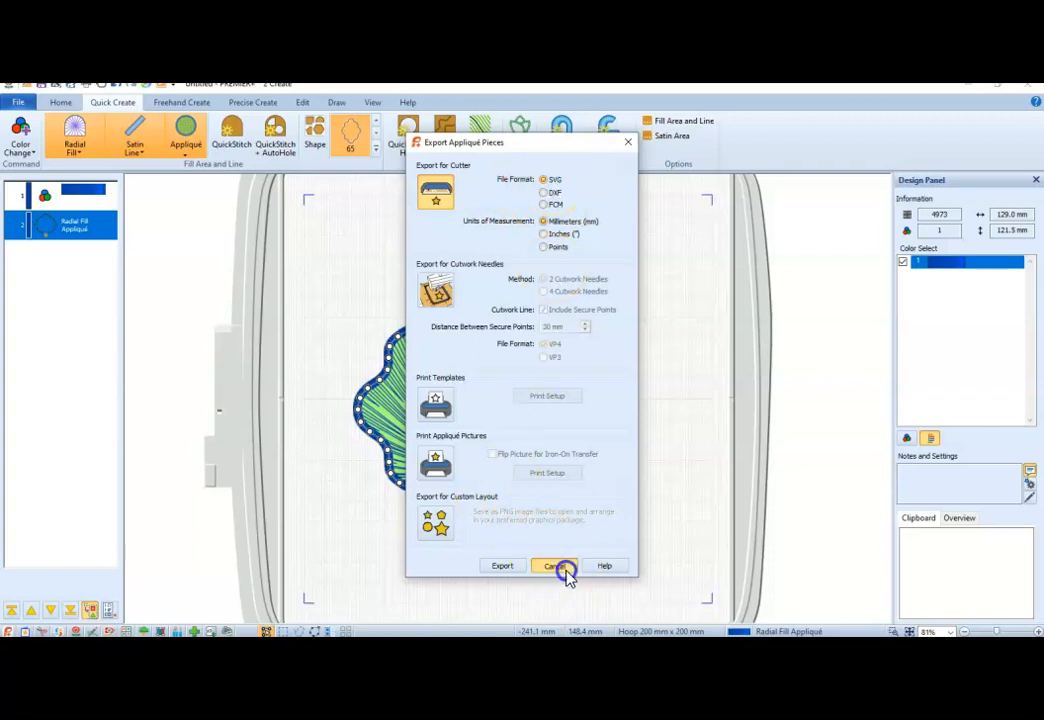
click(553, 566)
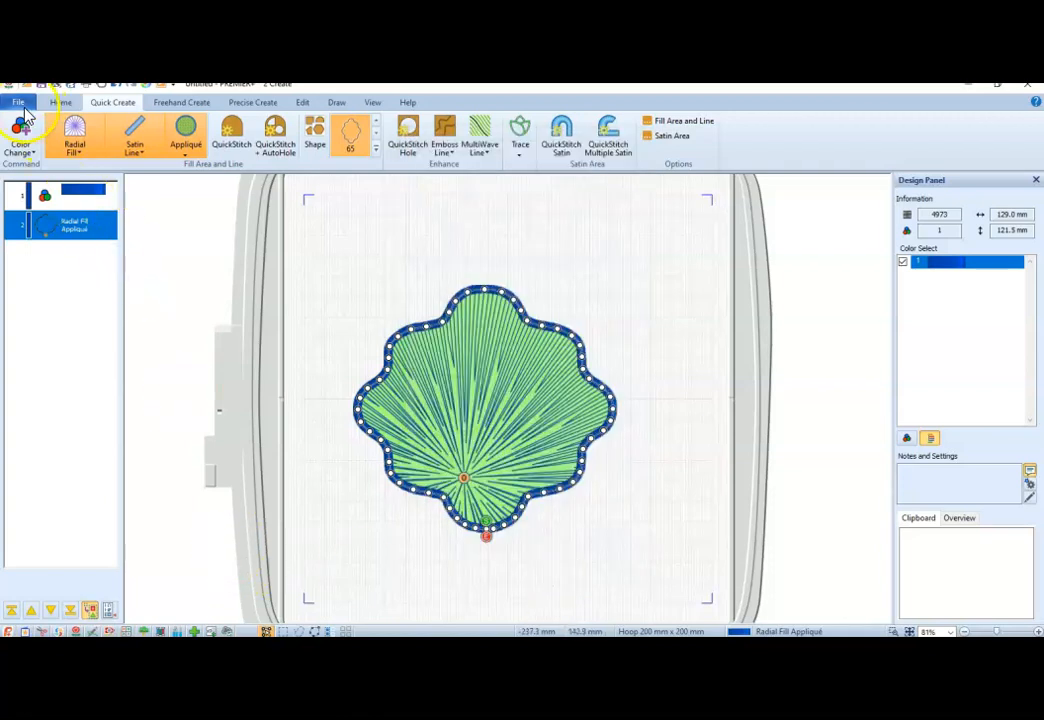
Save the design as EDO file 'blob' on the Desktop
click(18, 102)
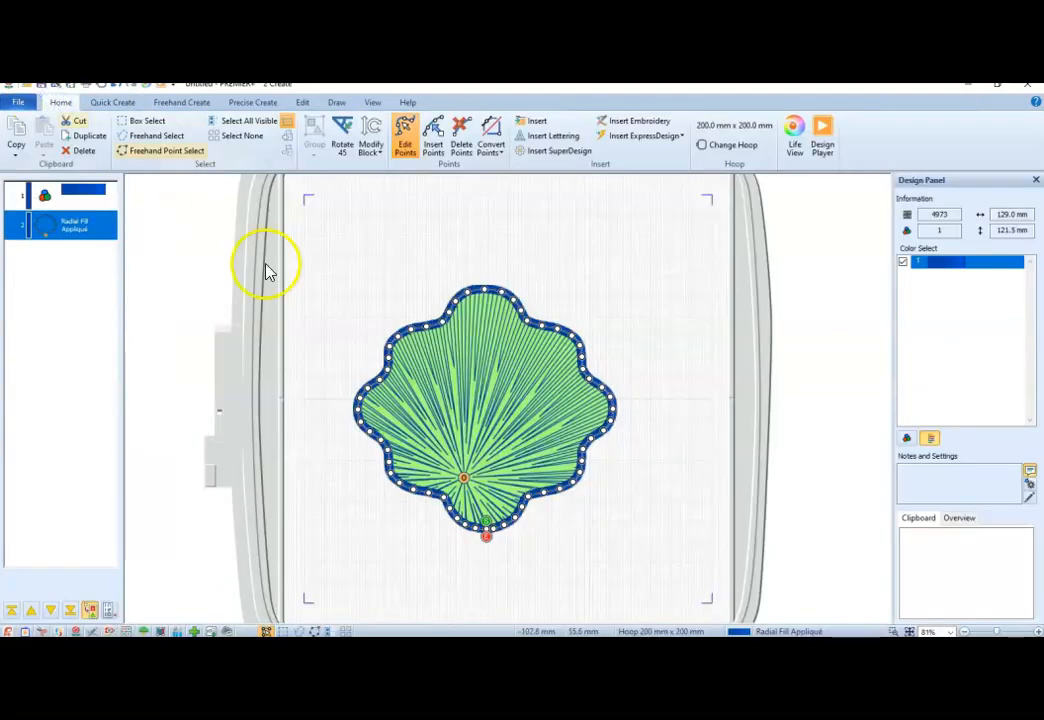
mouse_move(590, 295)
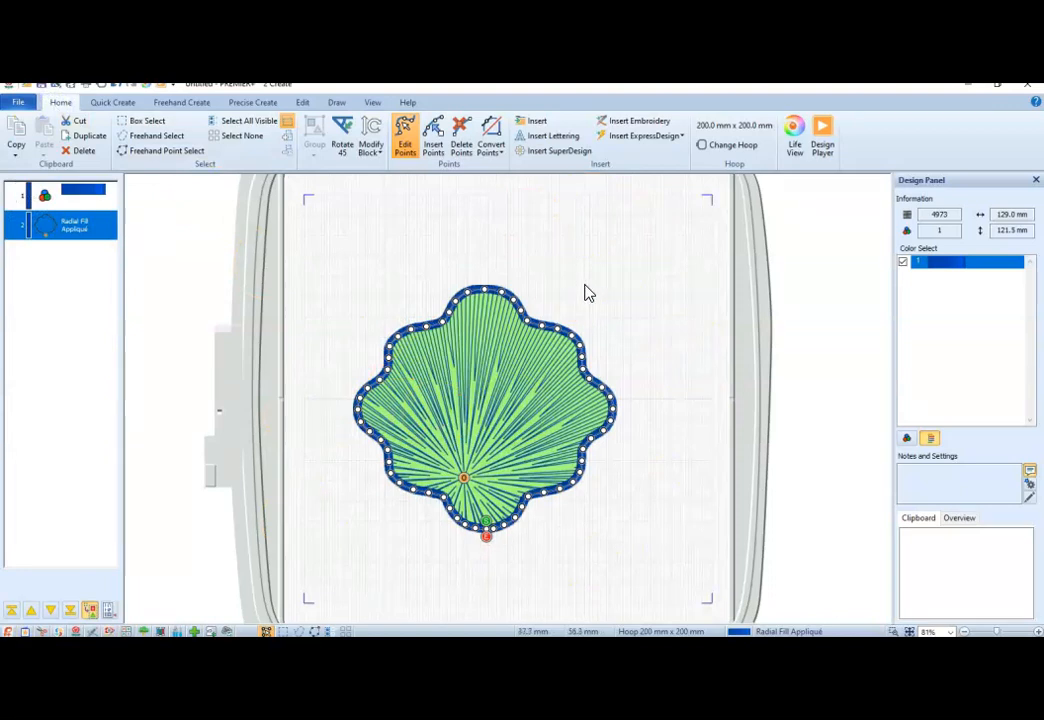
click(15, 102)
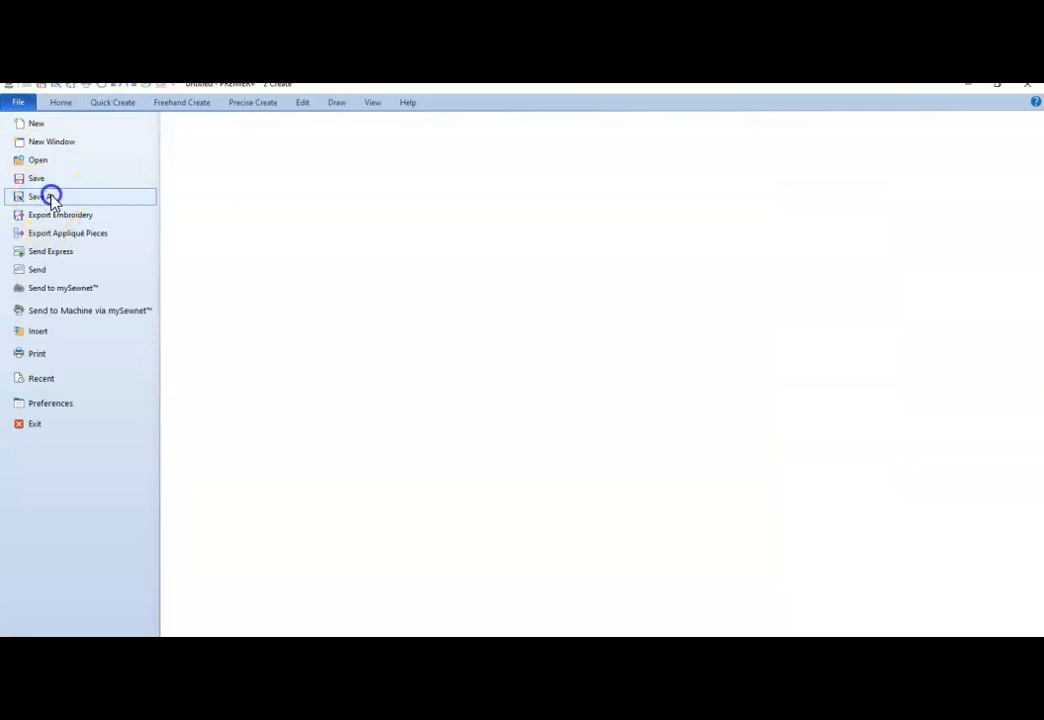
click(36, 178)
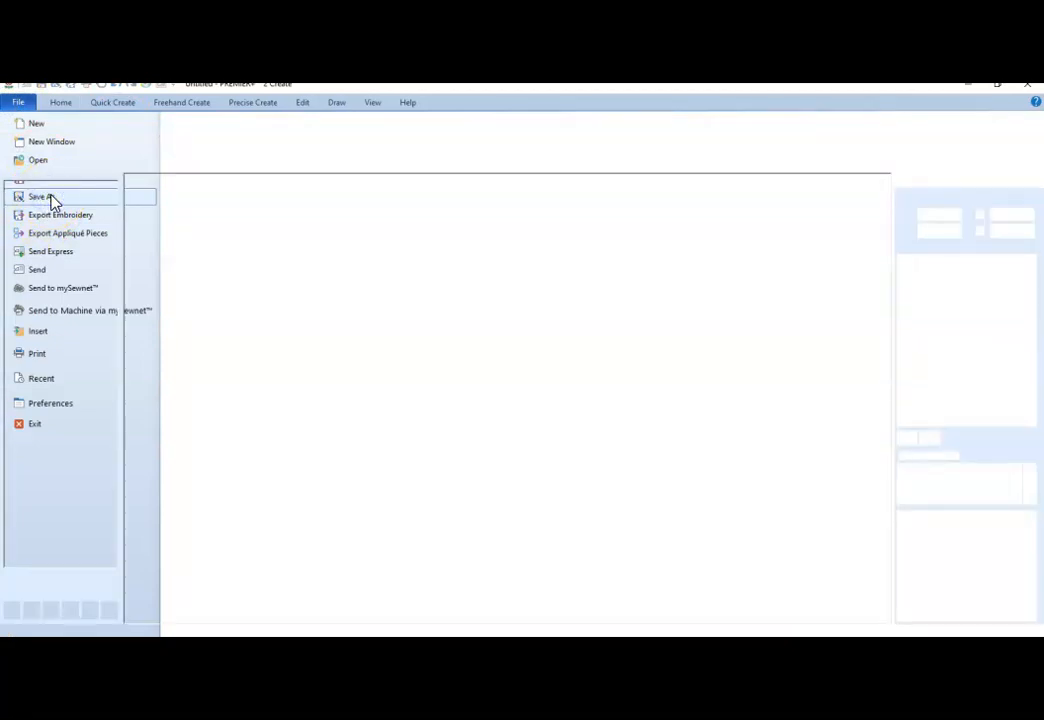
click(40, 196)
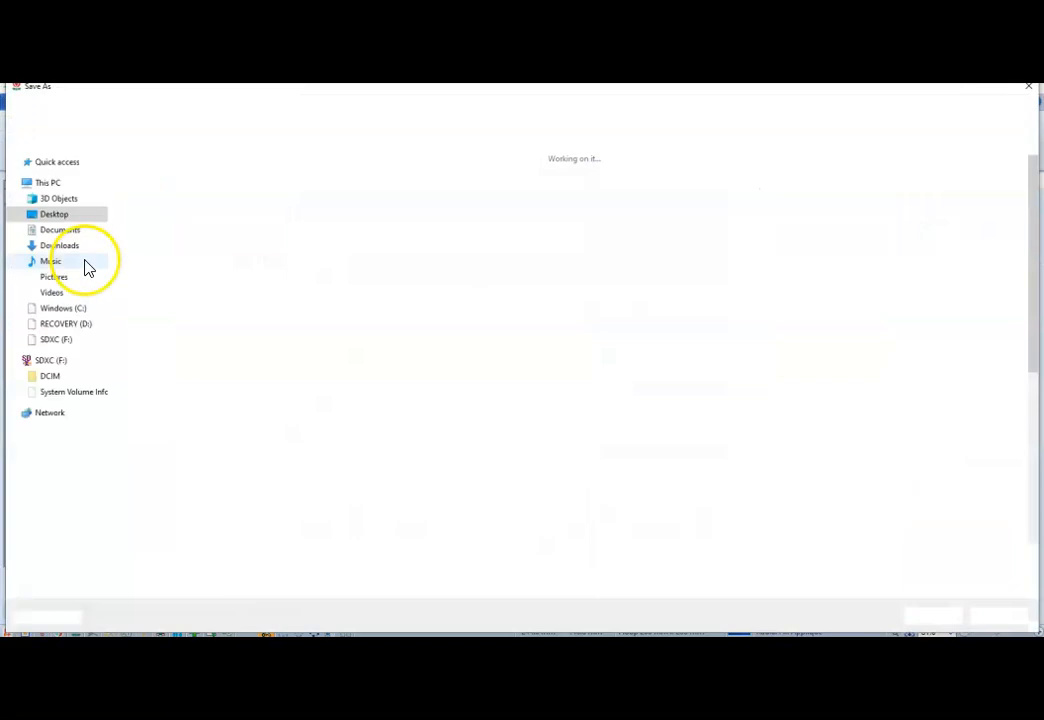
click(54, 214)
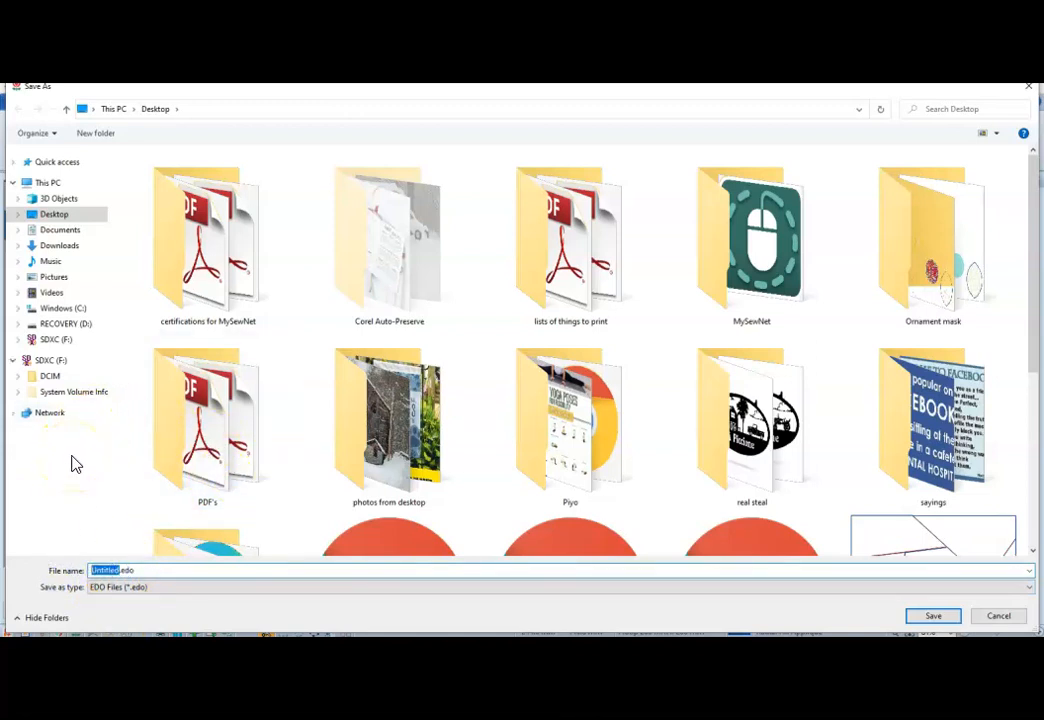
text(blob.edo)
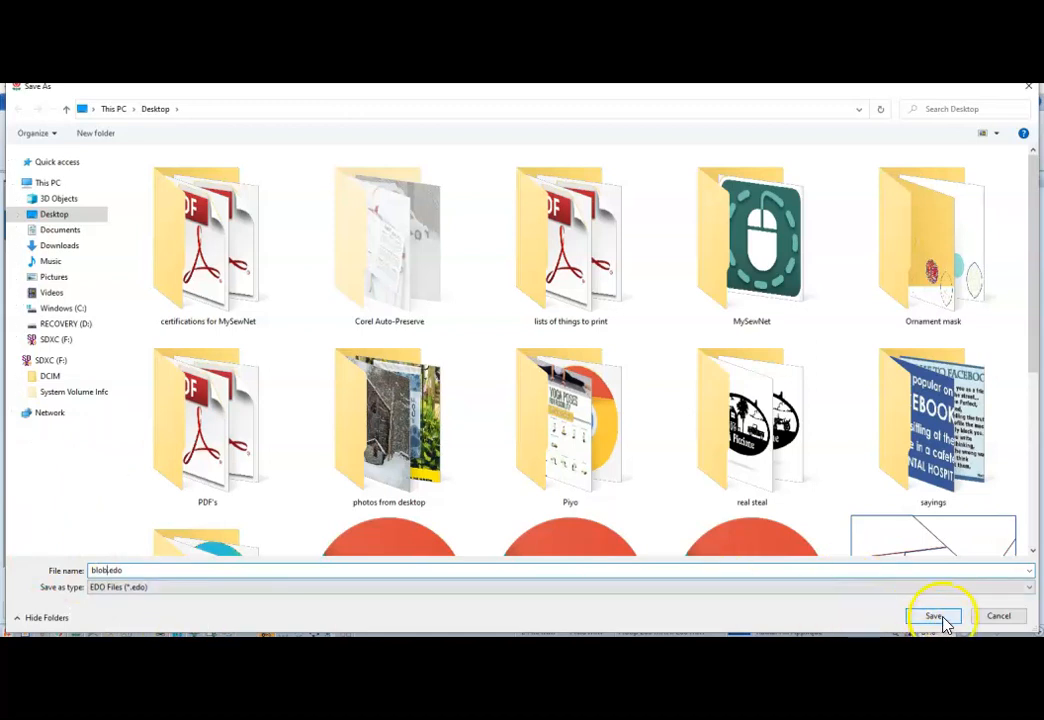
click(934, 615)
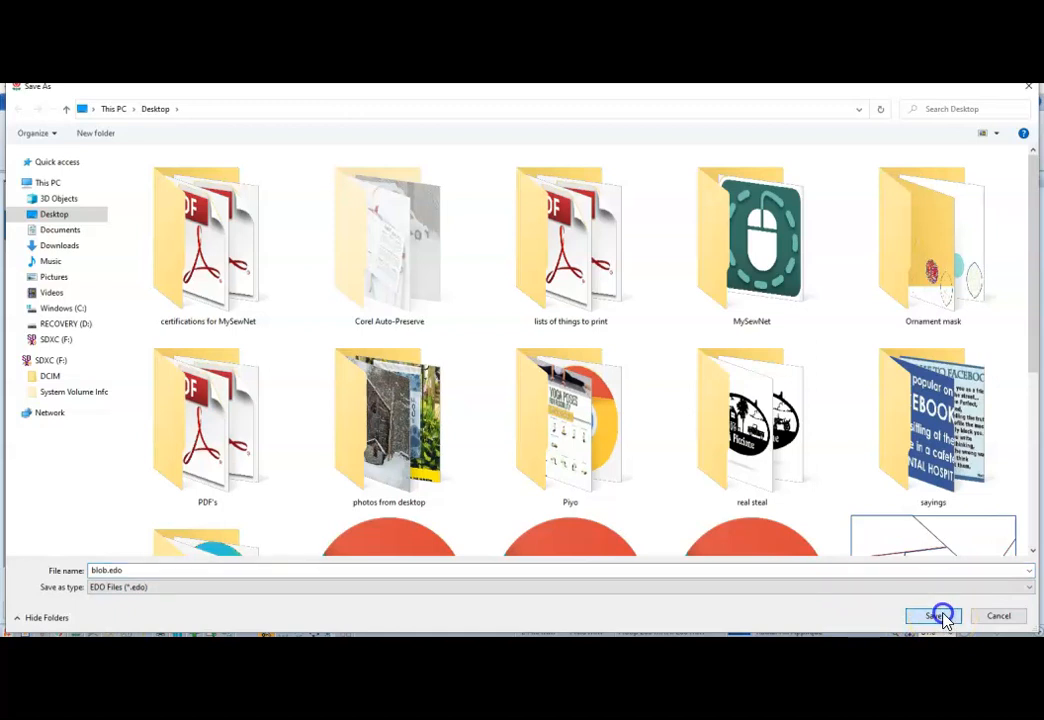
click(932, 615)
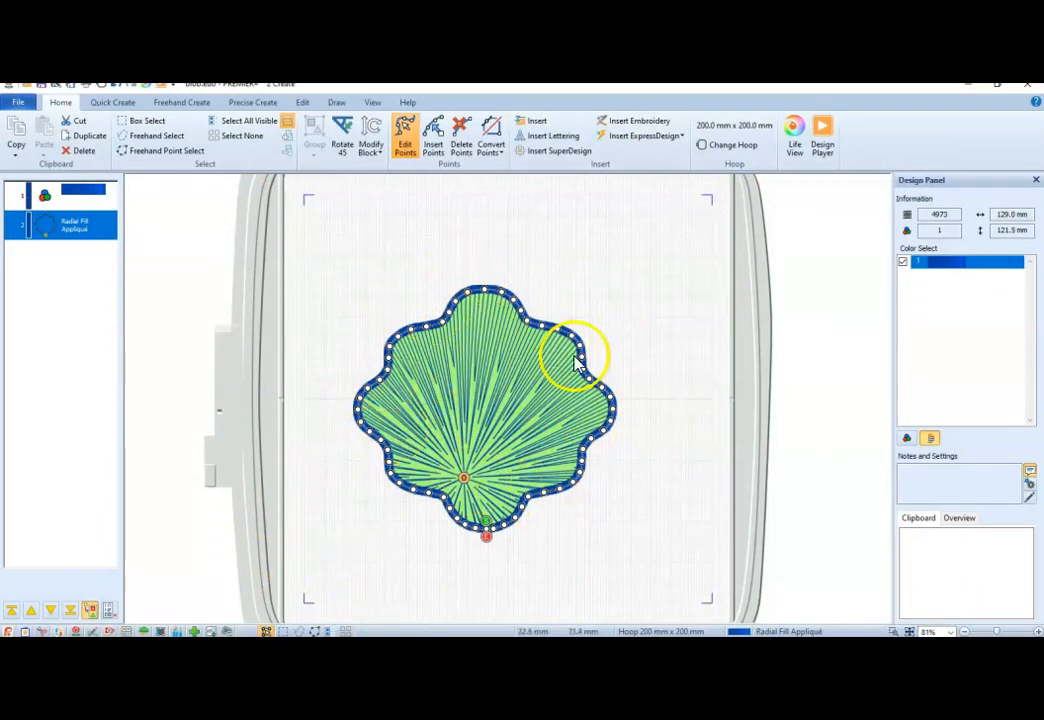
mouse_move(475, 445)
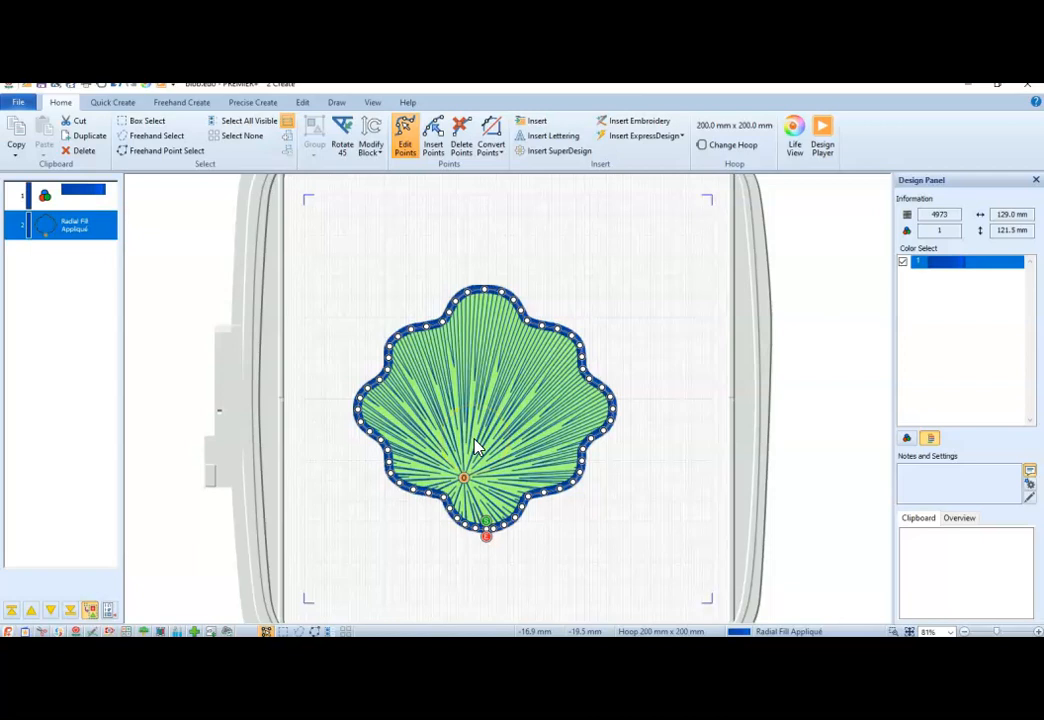
mouse_move(490, 458)
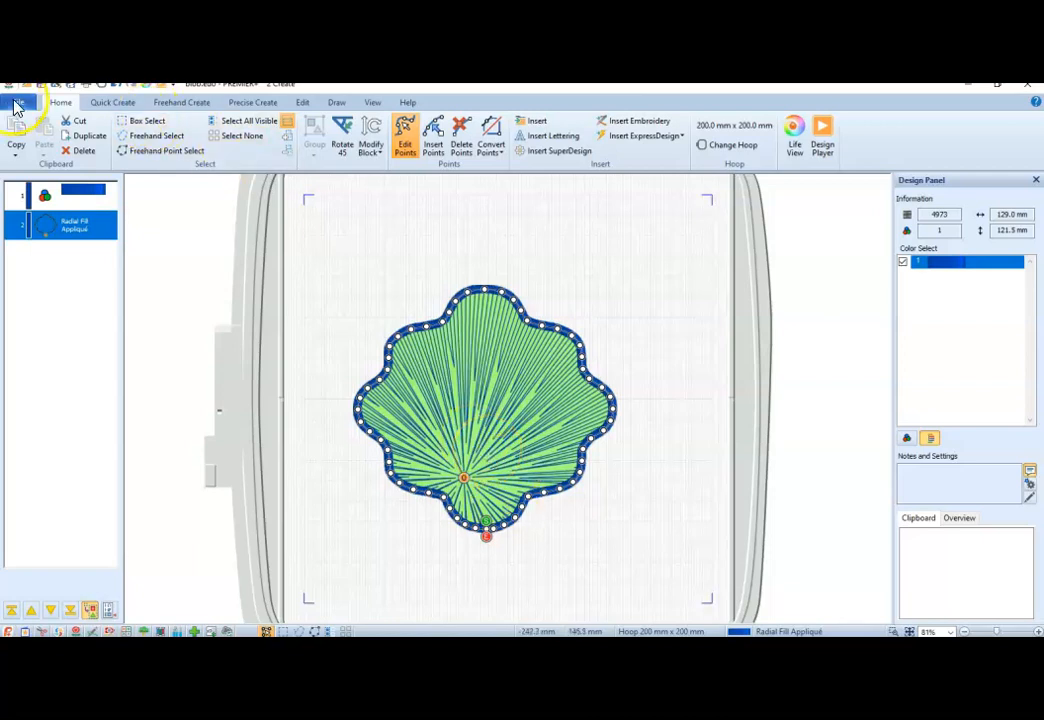
Export Embroidery as Husqvarna Viking/Pfaff .vp3 with ColorSort off, Optimize Stitch Length on
click(16, 108)
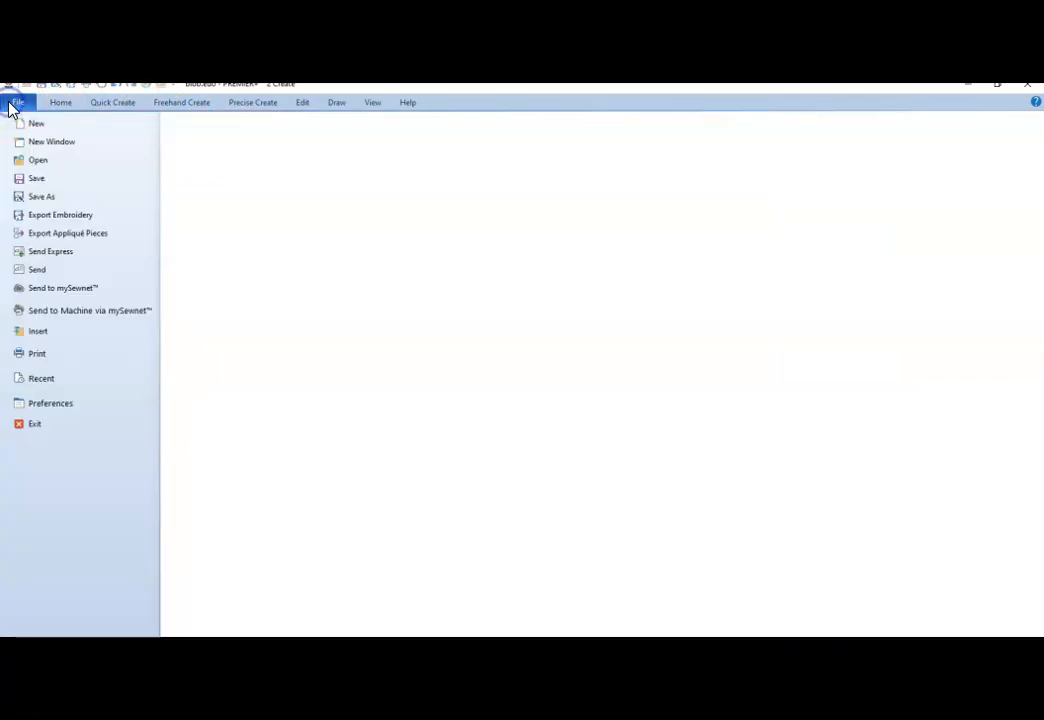
mouse_move(88, 248)
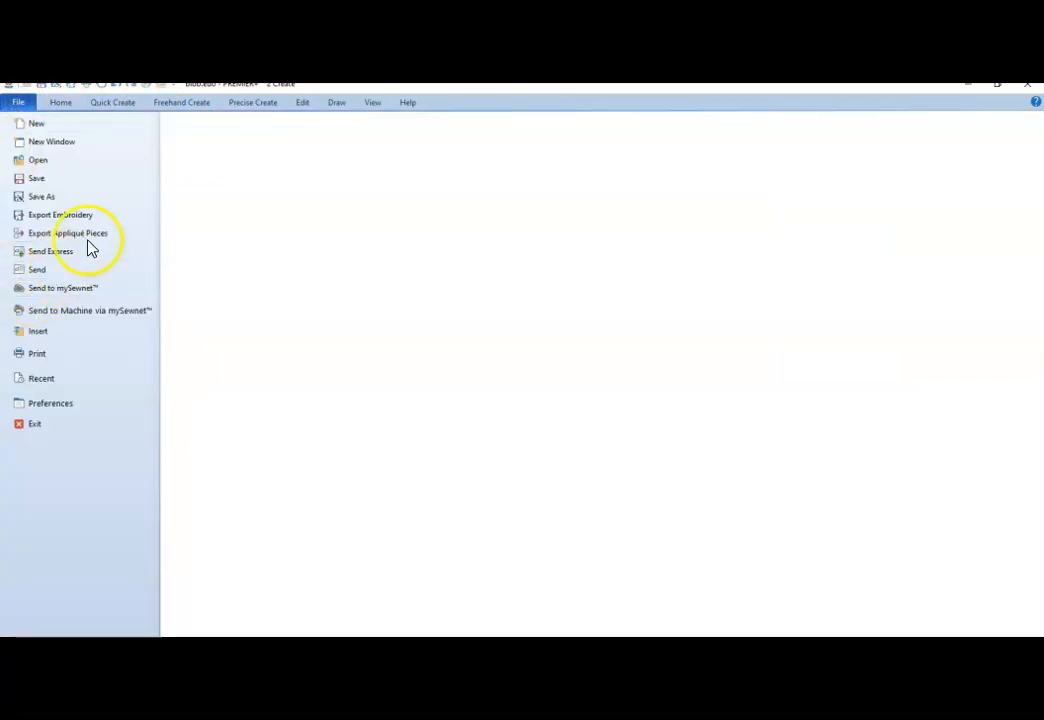
click(60, 214)
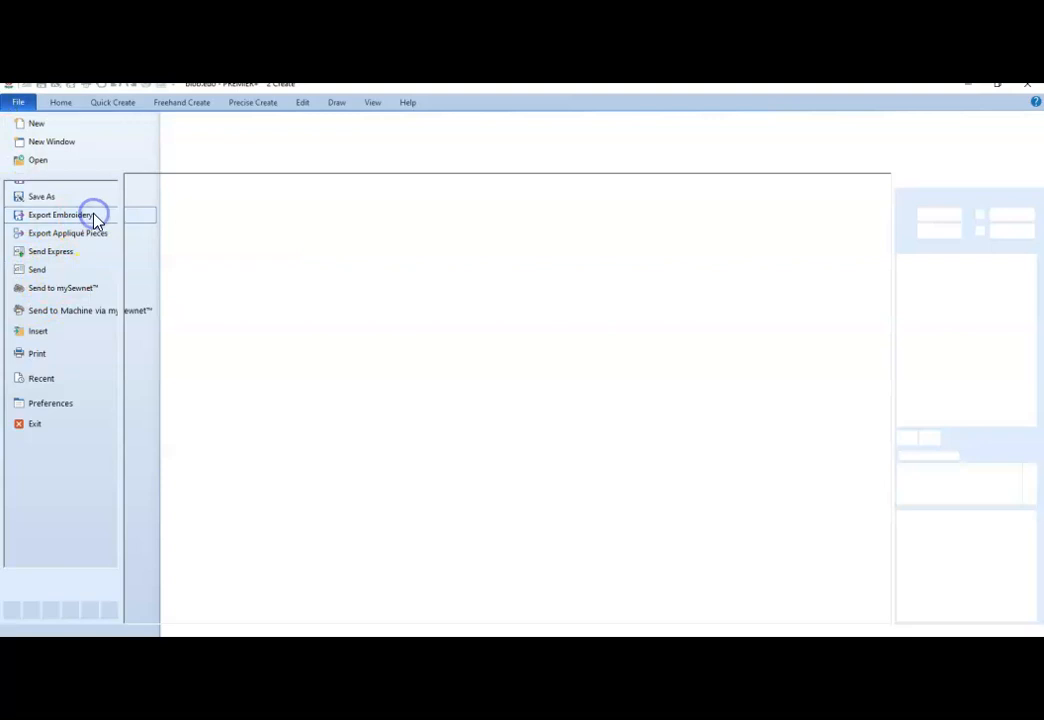
click(60, 214)
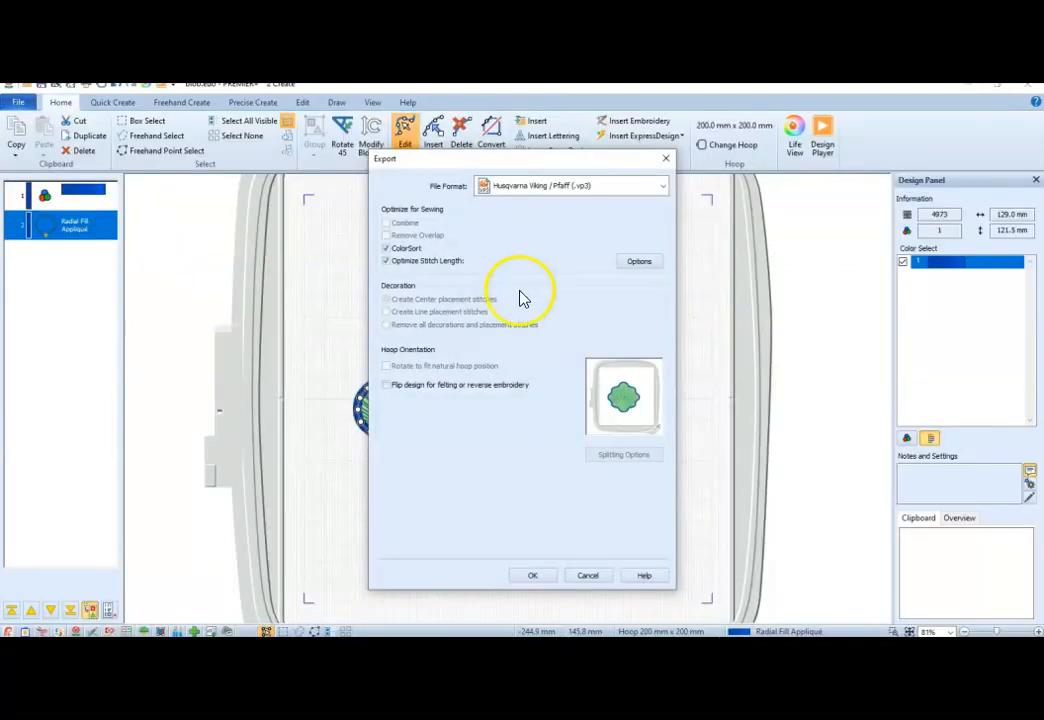
click(387, 248)
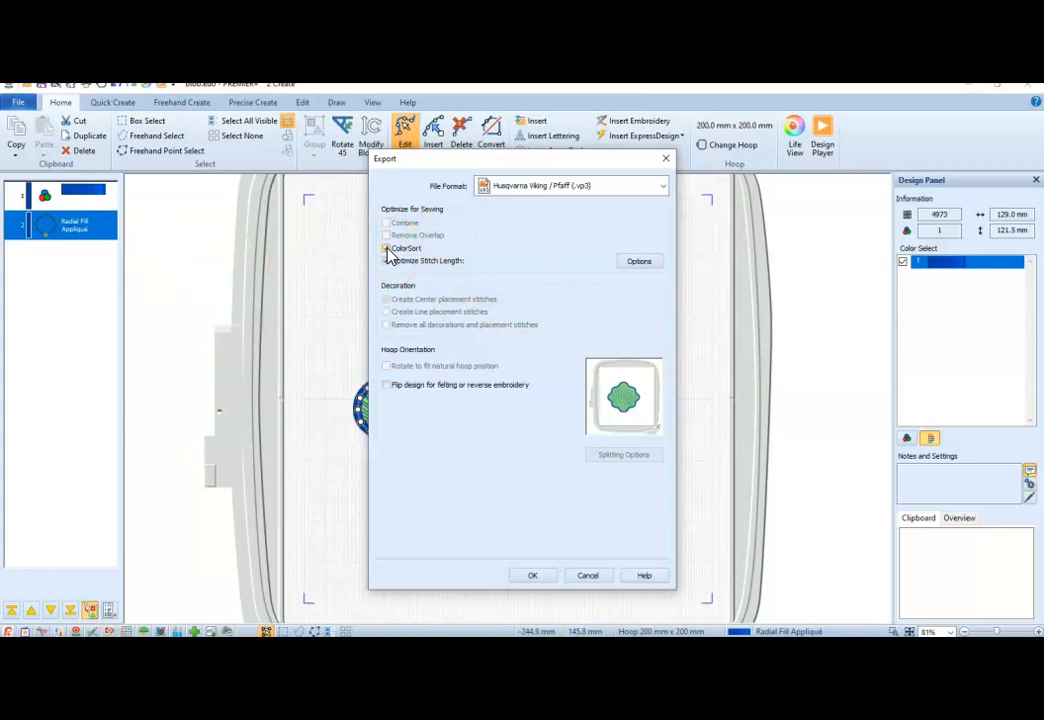
click(386, 248)
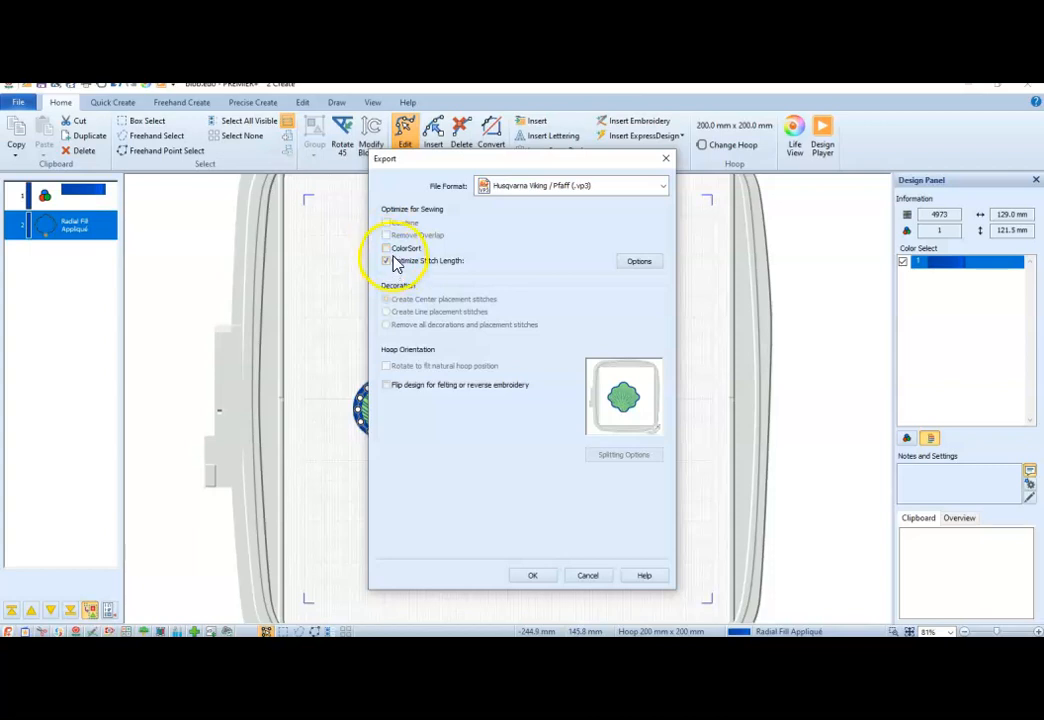
click(386, 260)
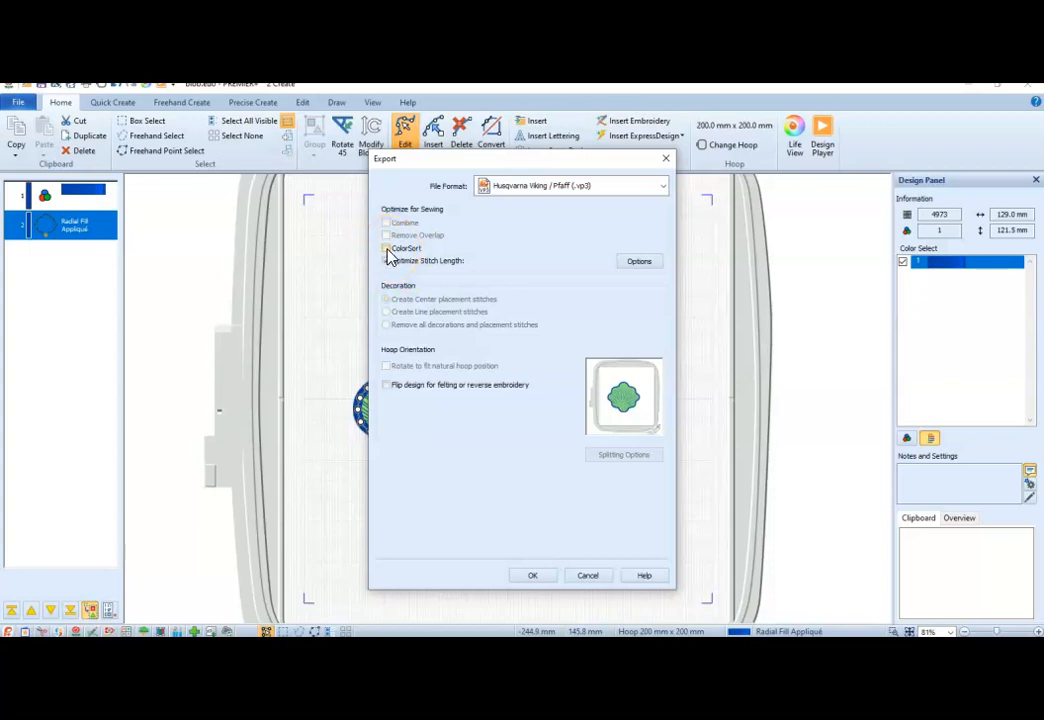
click(387, 248)
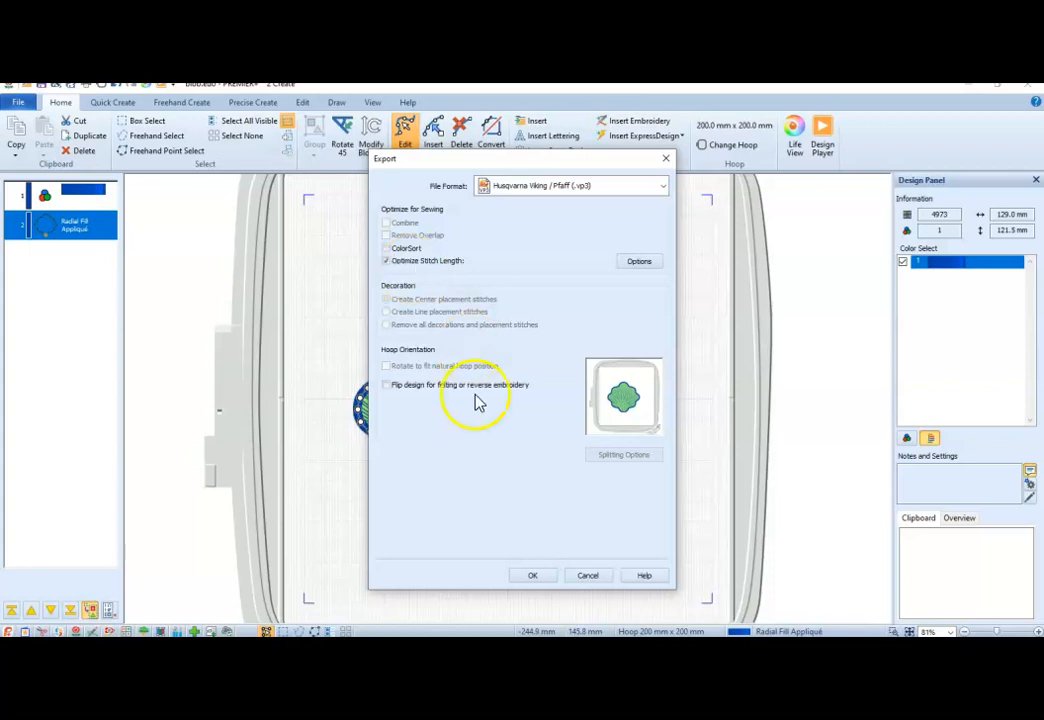
click(532, 575)
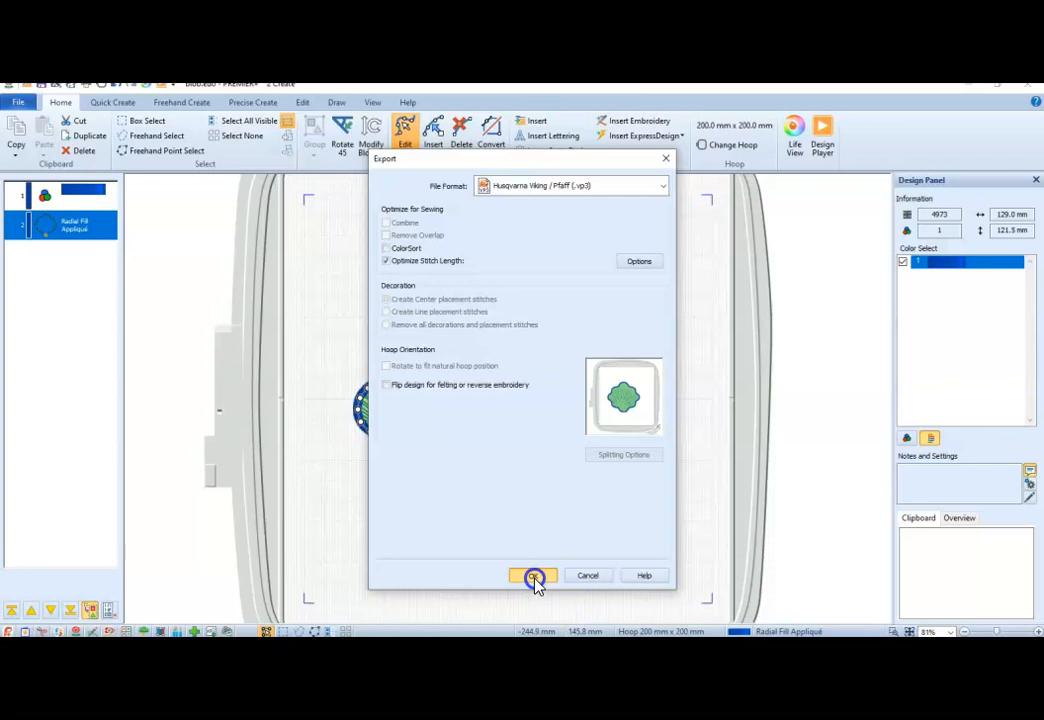
click(533, 575)
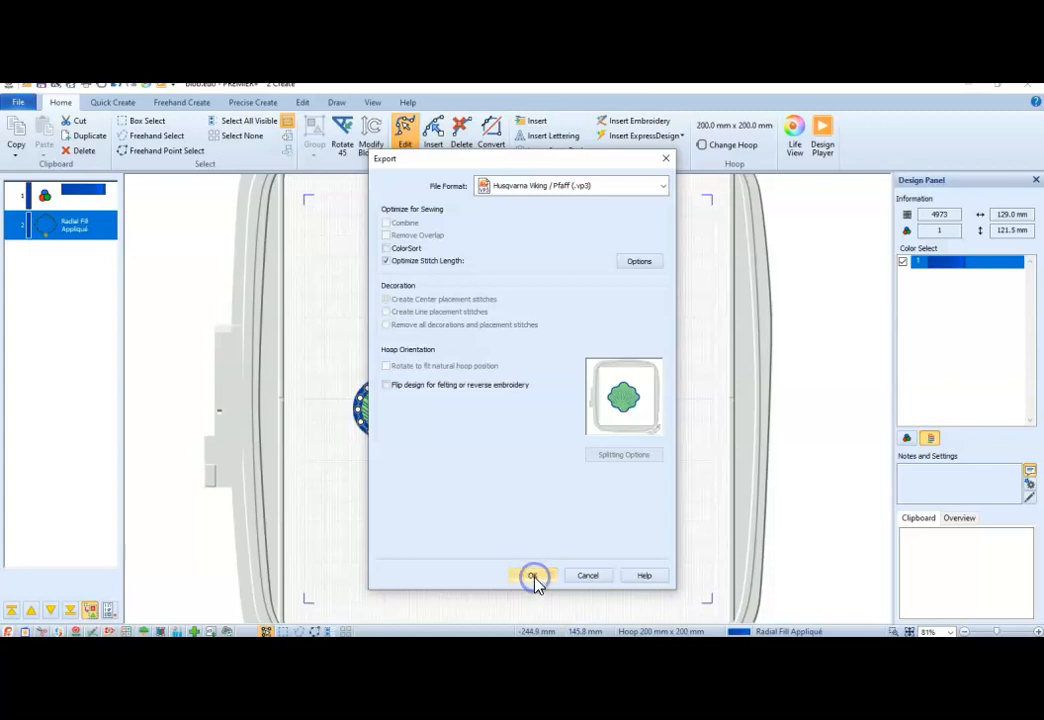
Export the design to the Desktop as blobExported.vp3
click(533, 575)
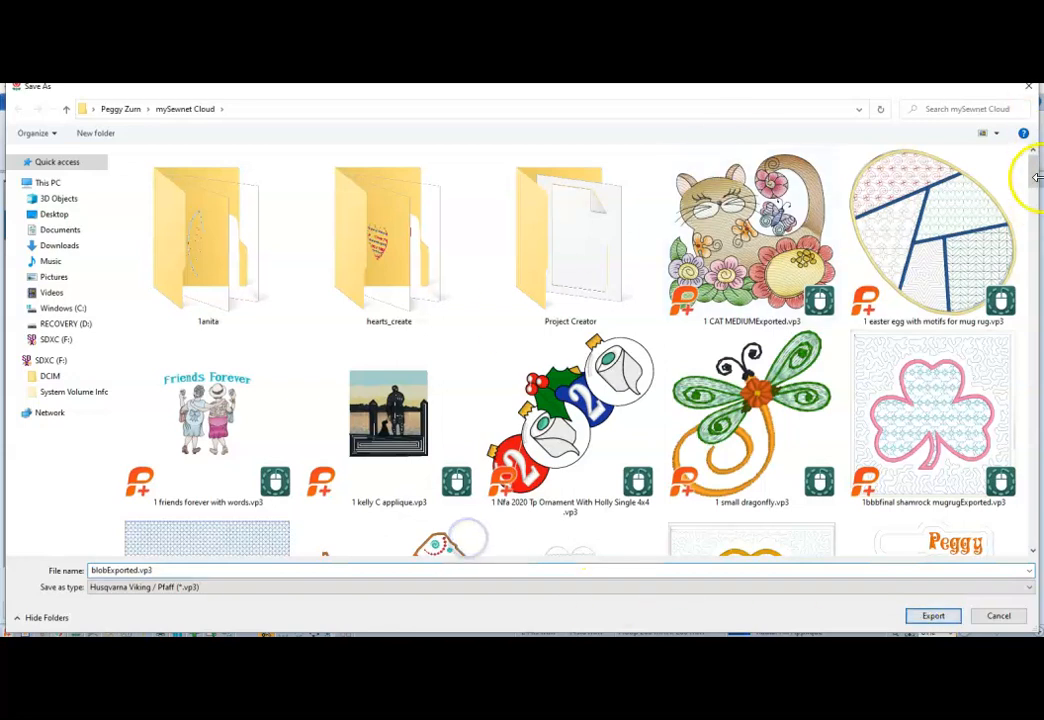
mouse_move(920, 165)
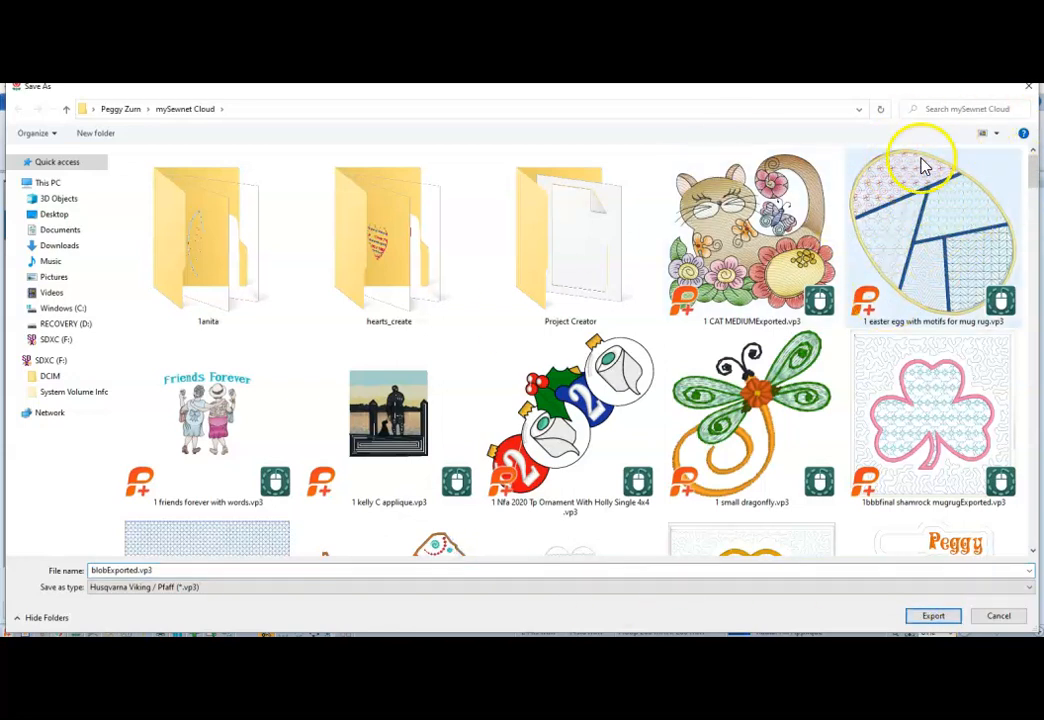
mouse_move(913, 275)
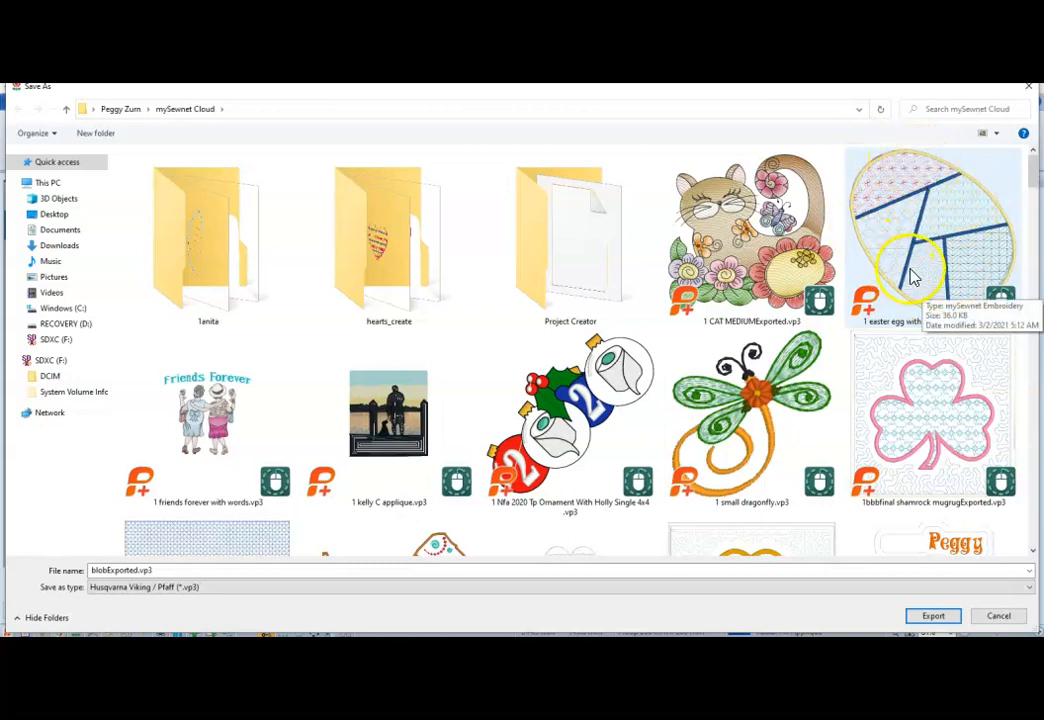
mouse_move(905, 250)
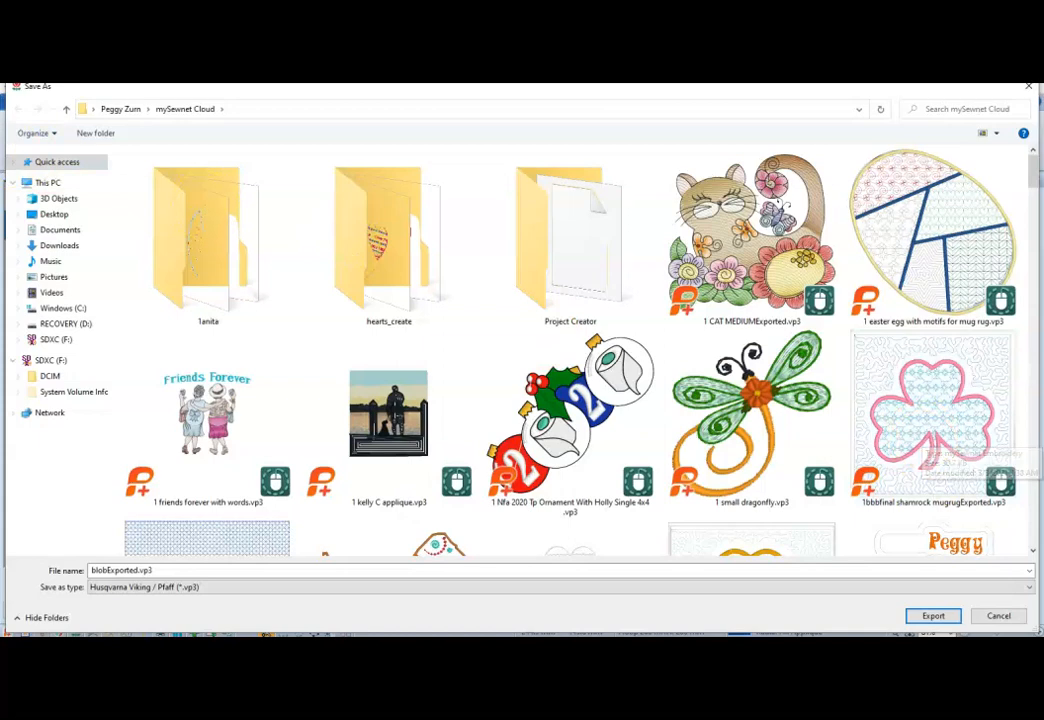
click(54, 214)
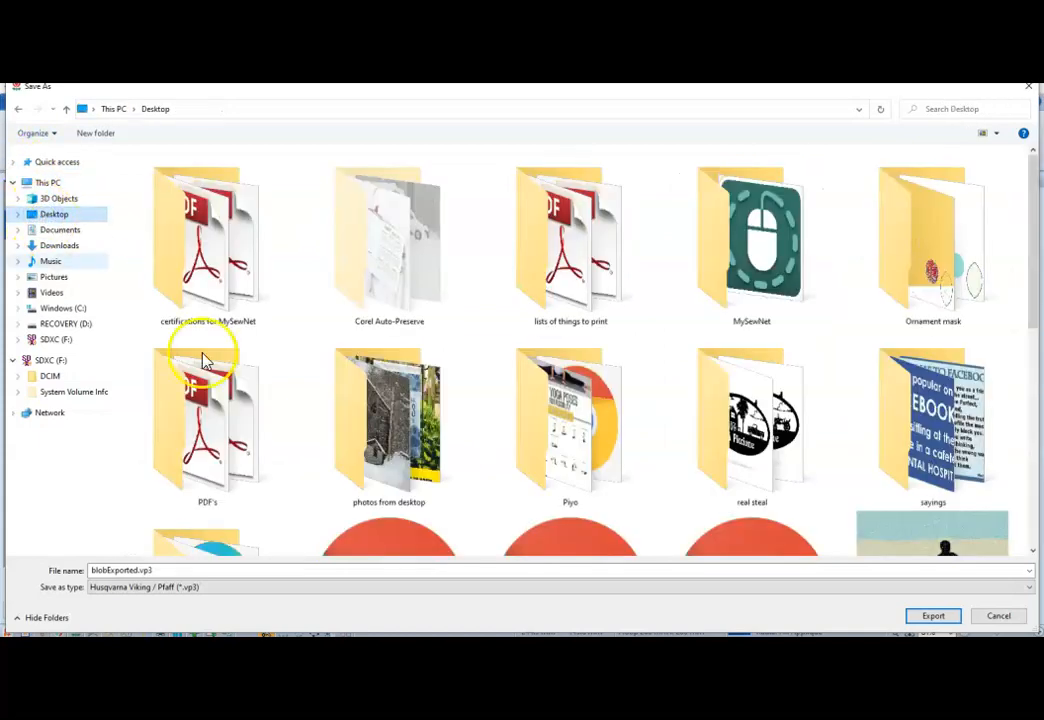
click(932, 615)
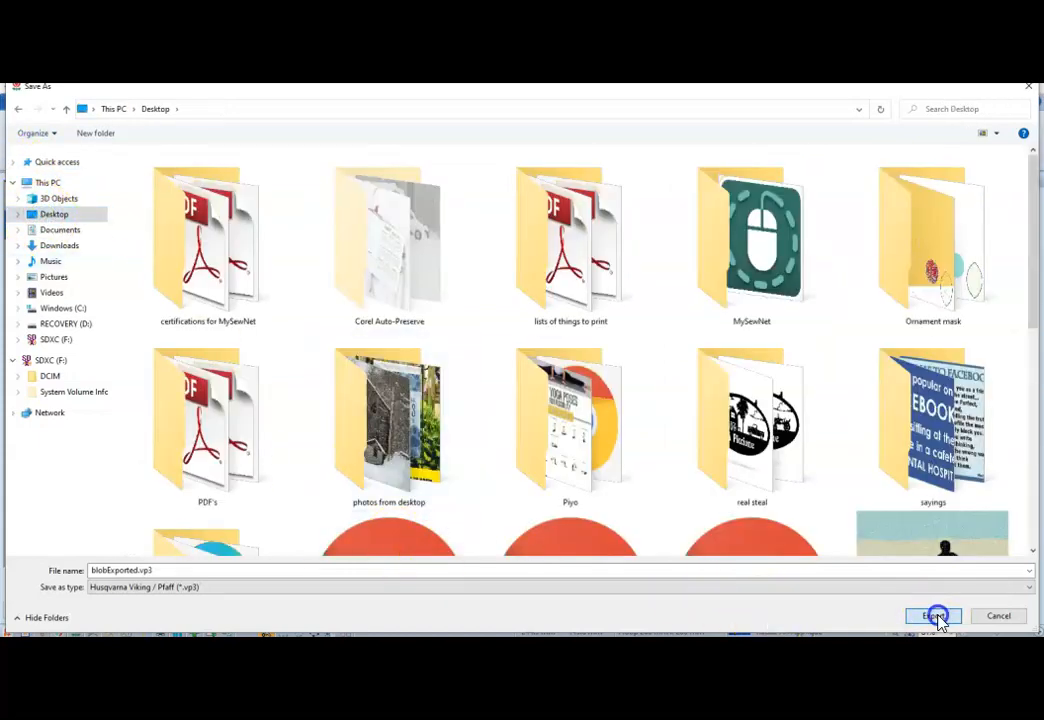
click(933, 615)
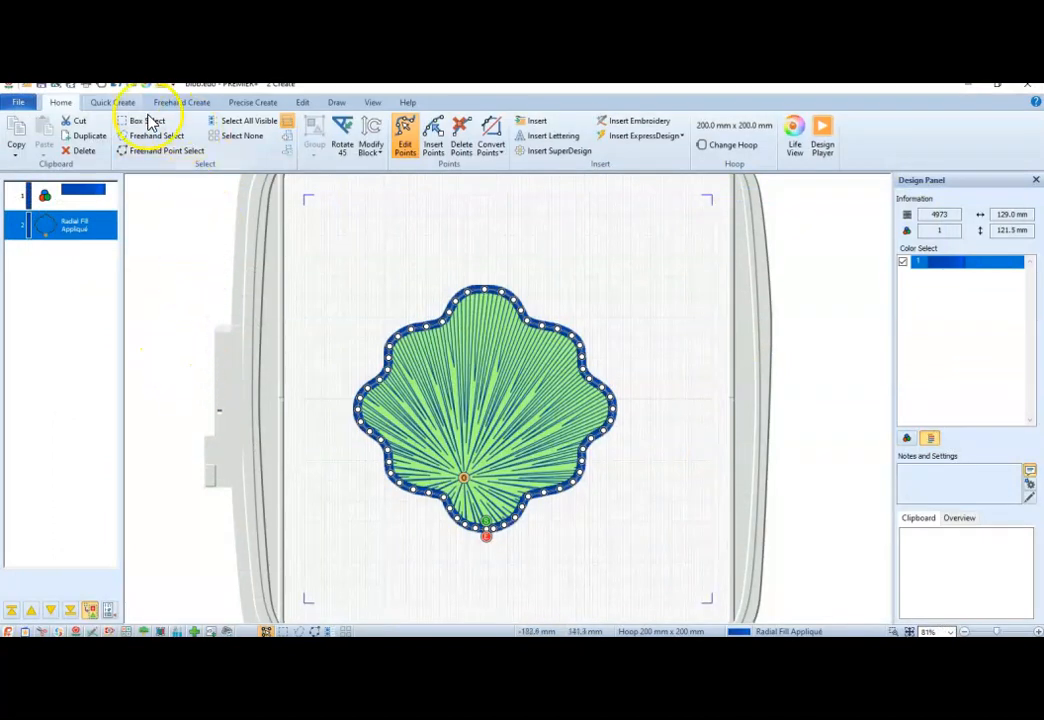
Add rectangular shape 62 as a radial-fill appliqué and open its Fill Area and Line settings
click(112, 102)
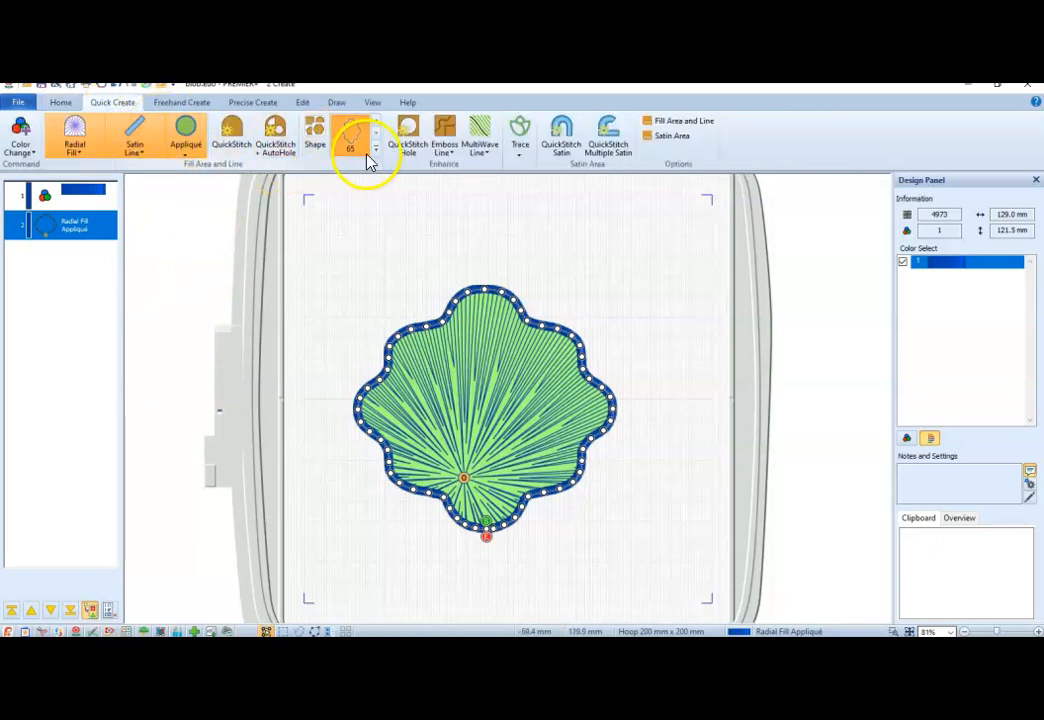
click(375, 147)
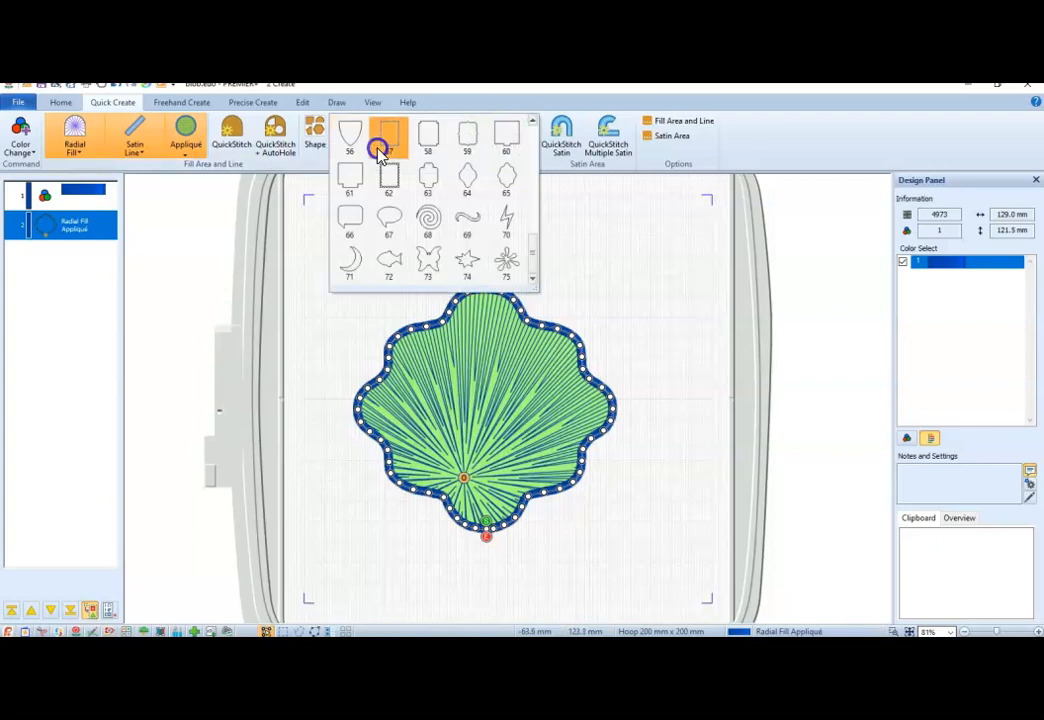
click(388, 137)
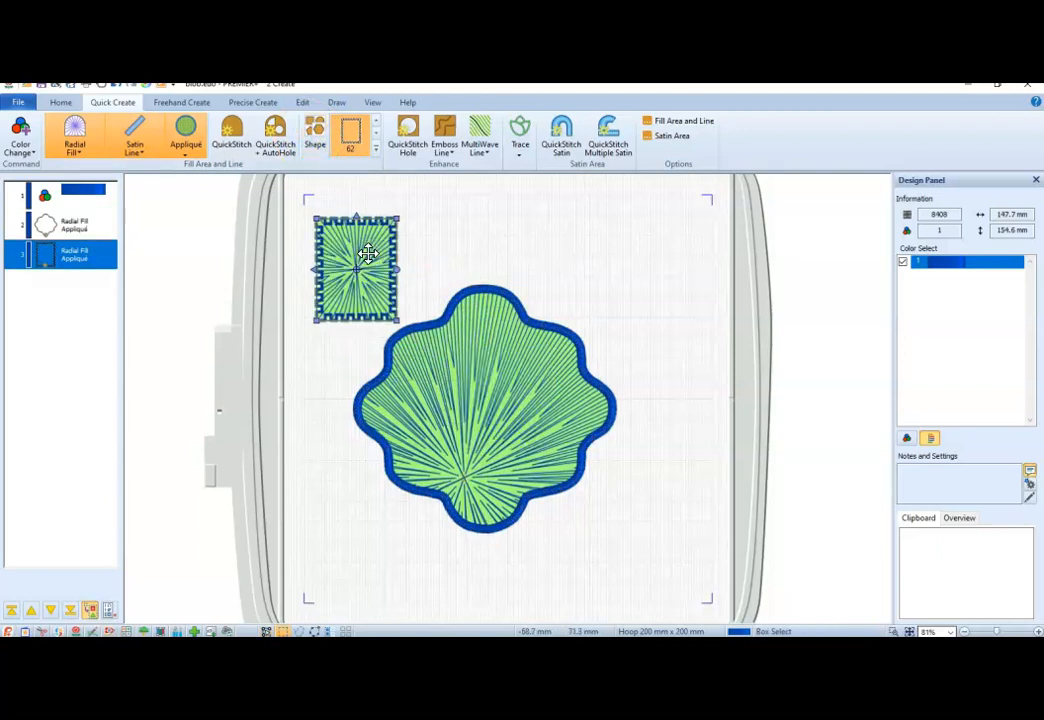
mouse_move(75, 135)
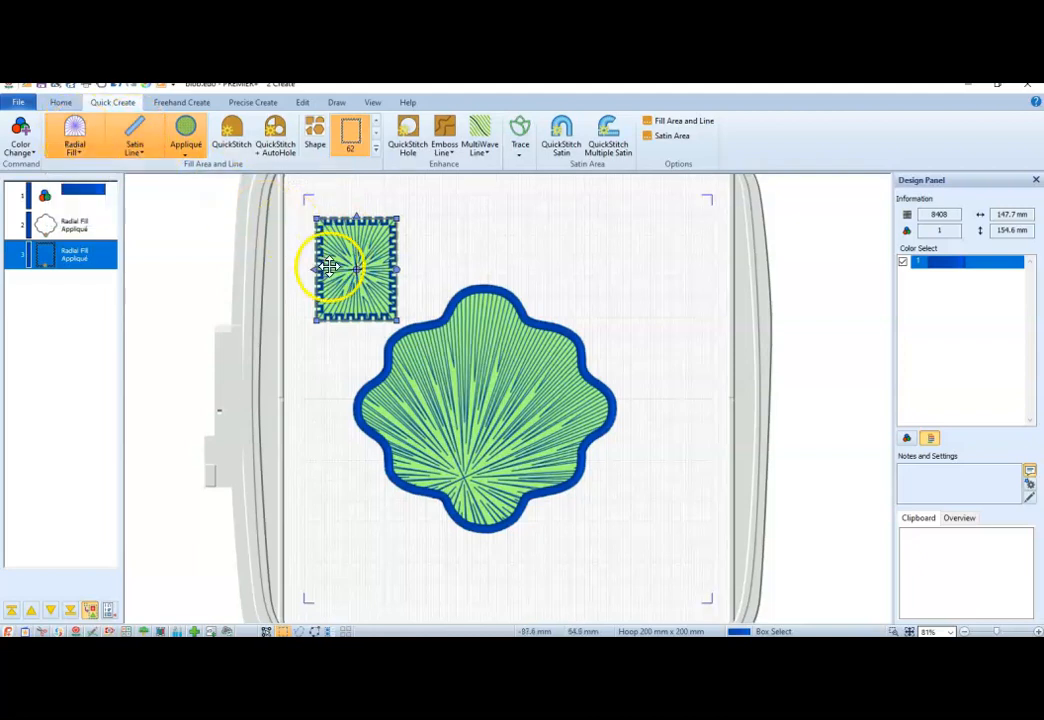
double_click(330, 268)
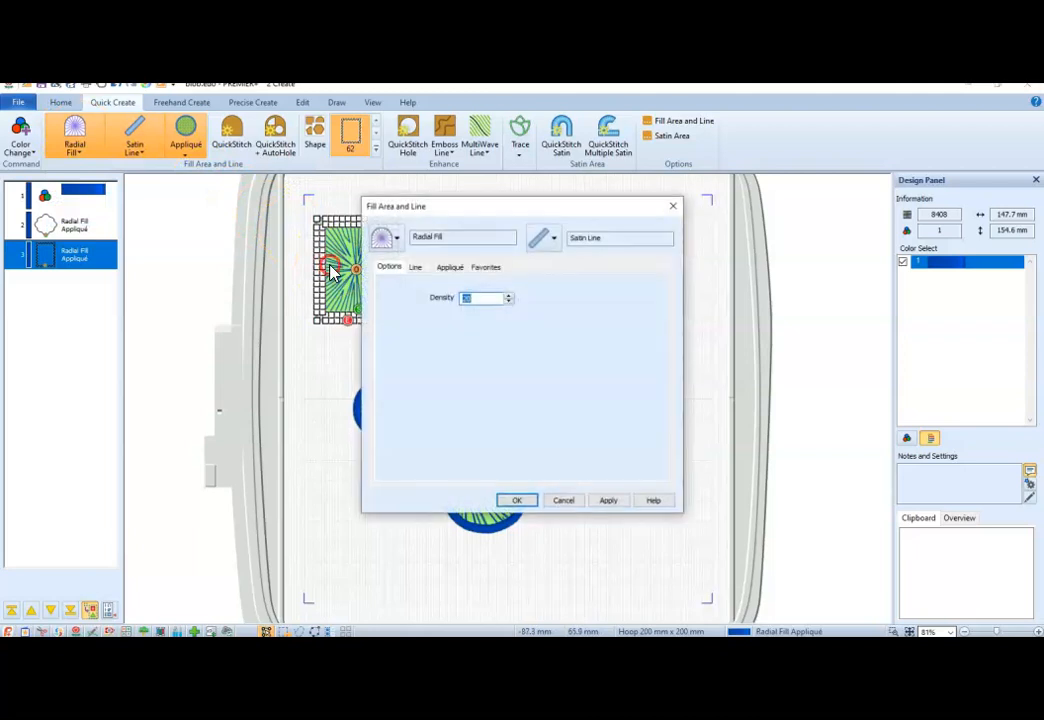